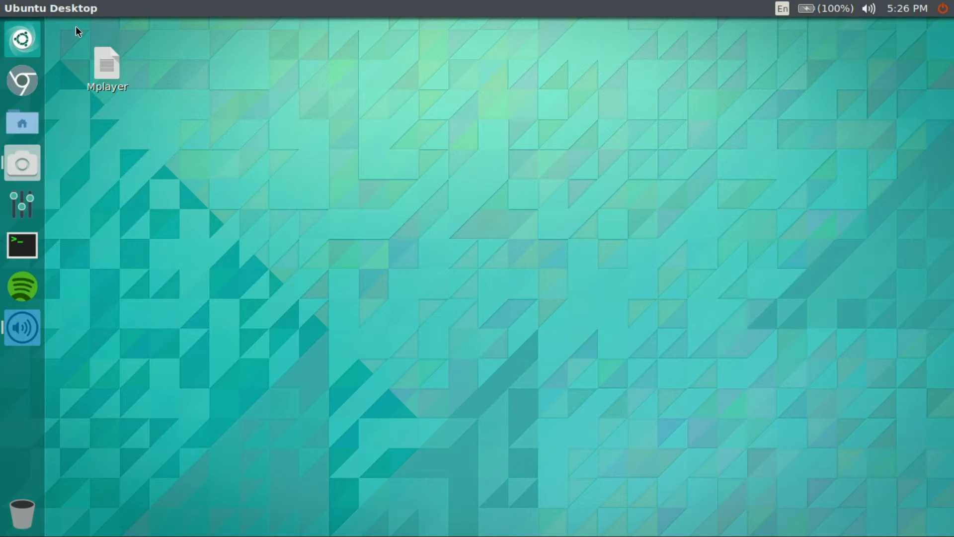
mouse_move(21, 101)
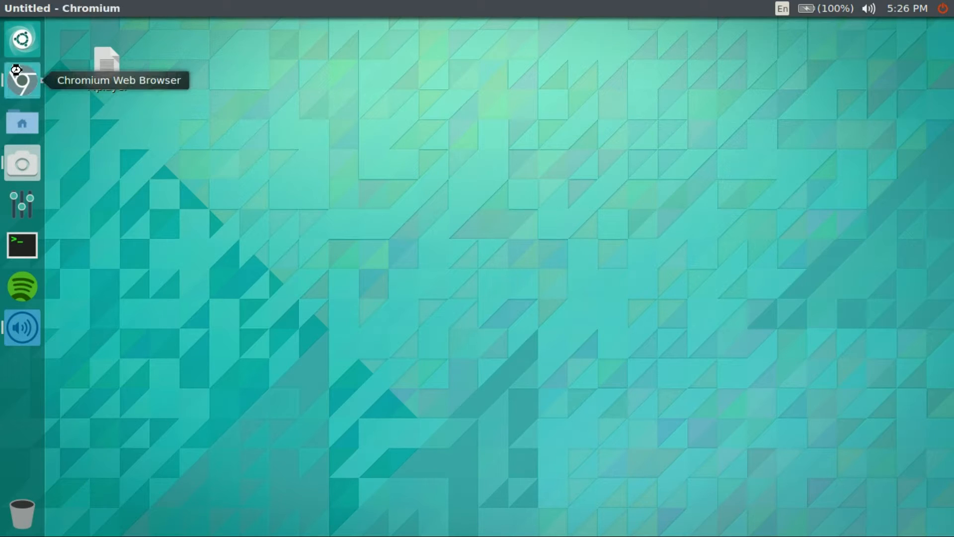
left_click(21, 79)
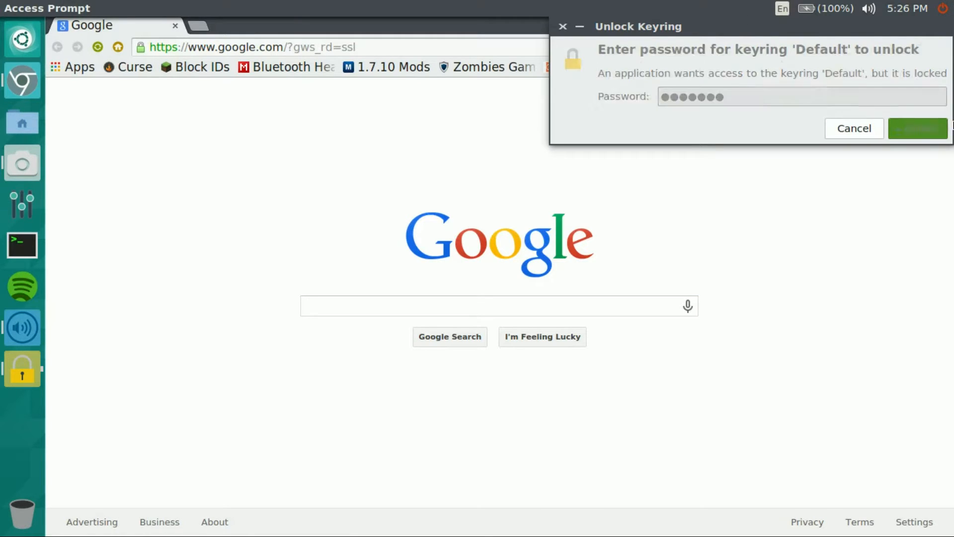
left_click(918, 127)
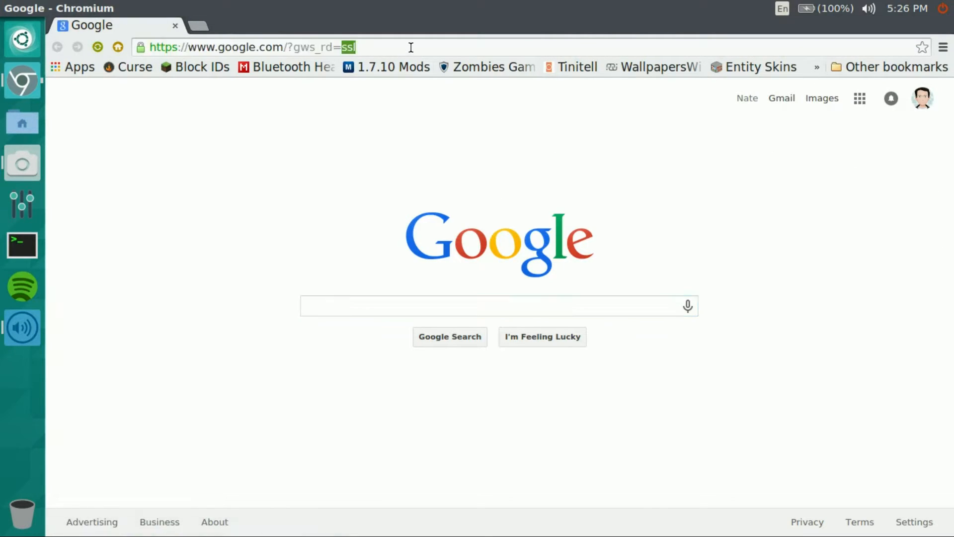
type("minecraft.ne")
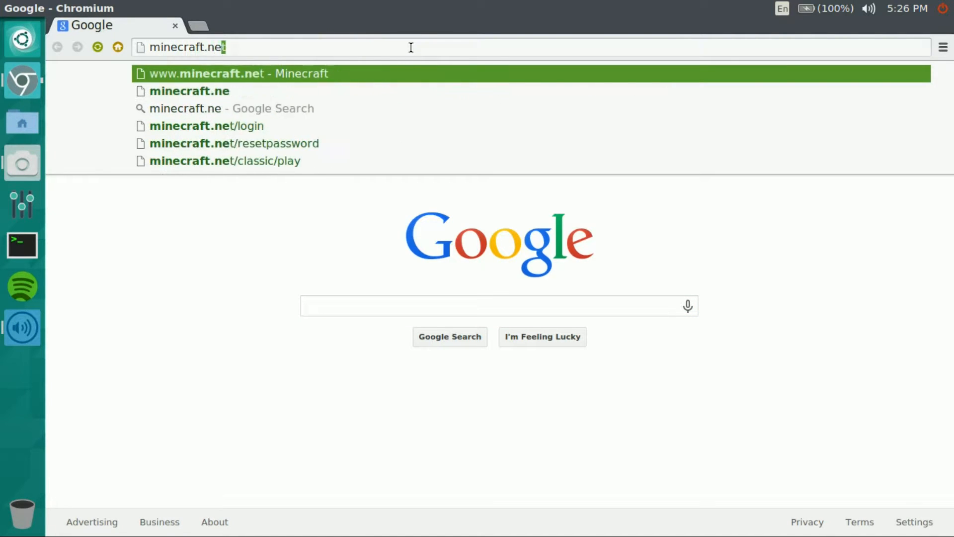
left_click(237, 73)
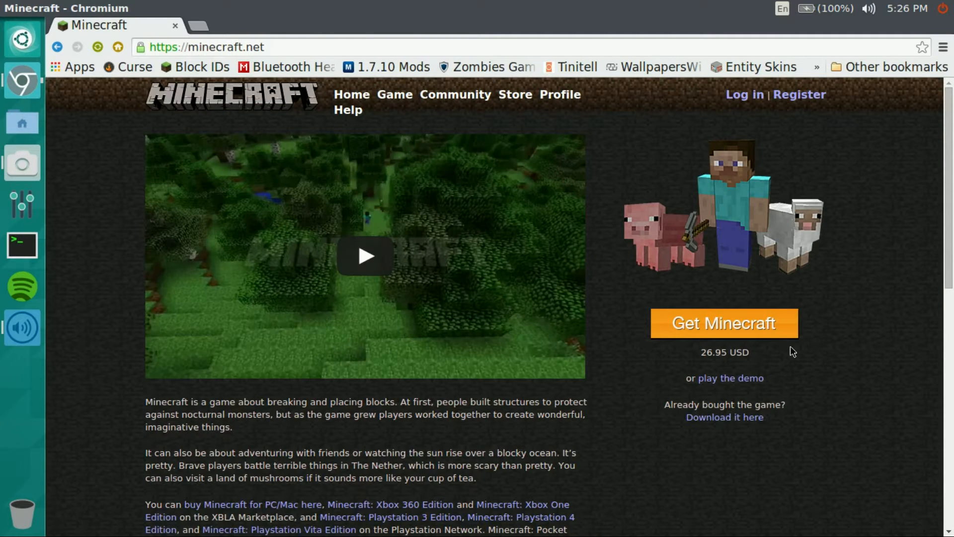
mouse_move(721, 300)
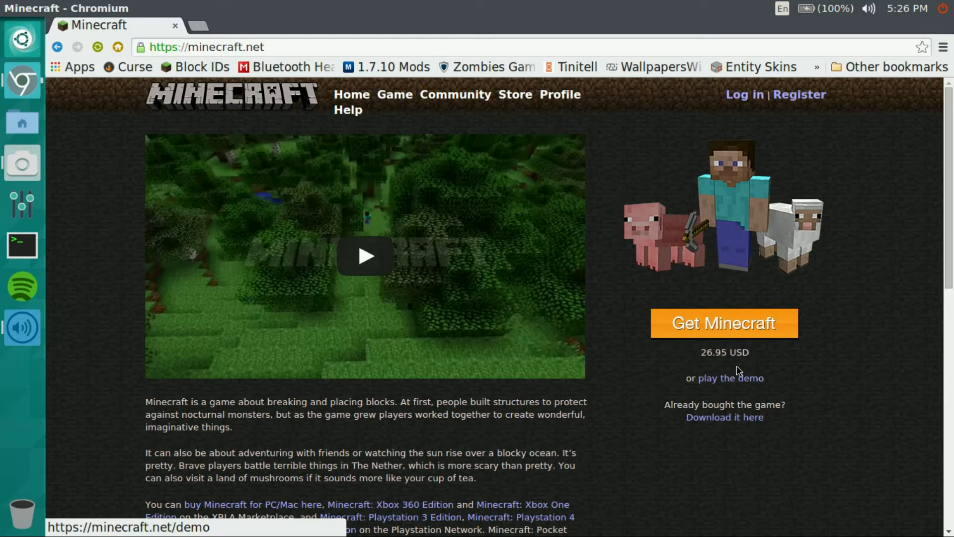
- Sign in to minecraft.net with the filled-in account
left_click(733, 378)
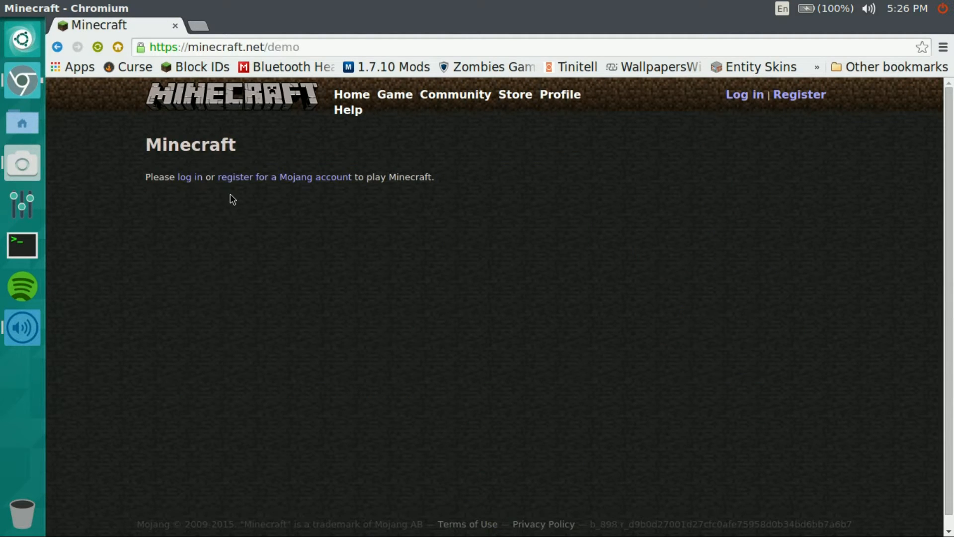
mouse_move(189, 177)
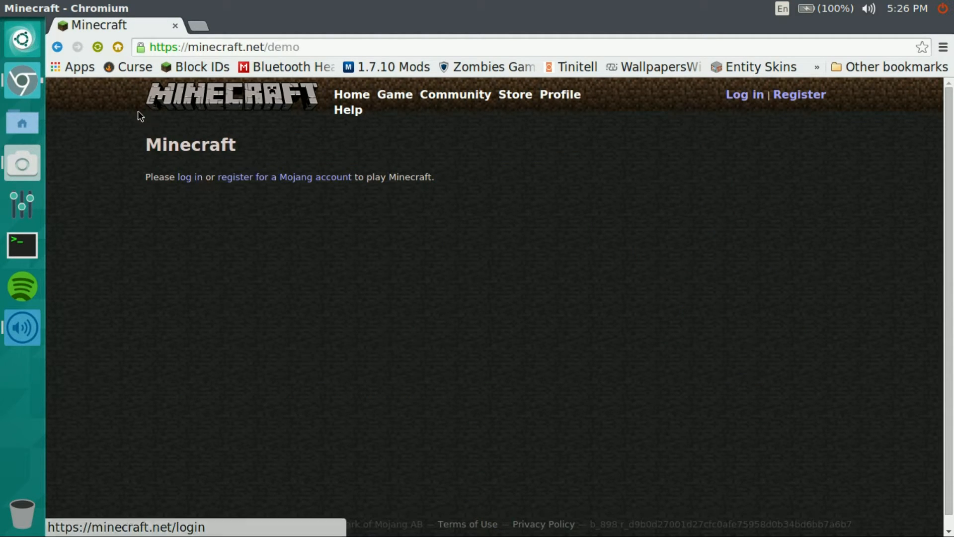
left_click(190, 177)
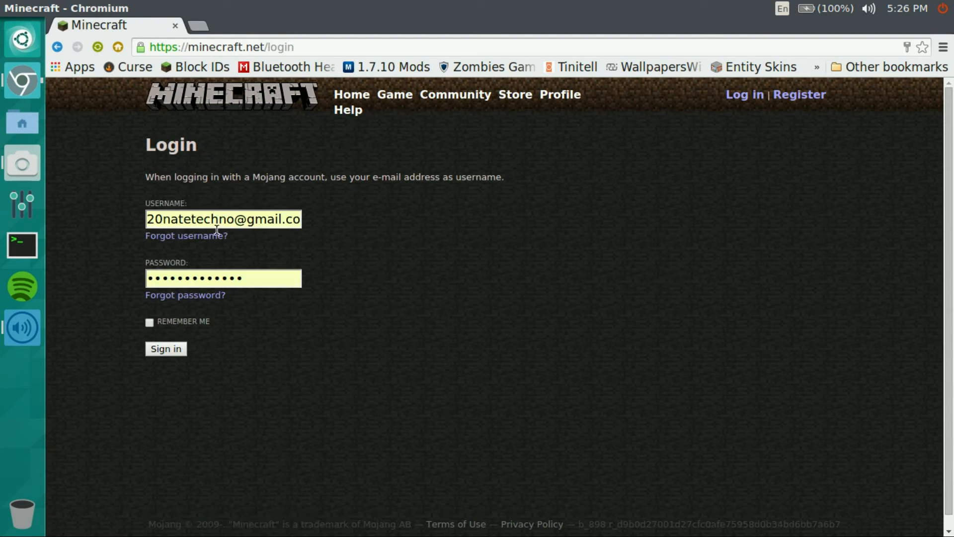
left_click(166, 348)
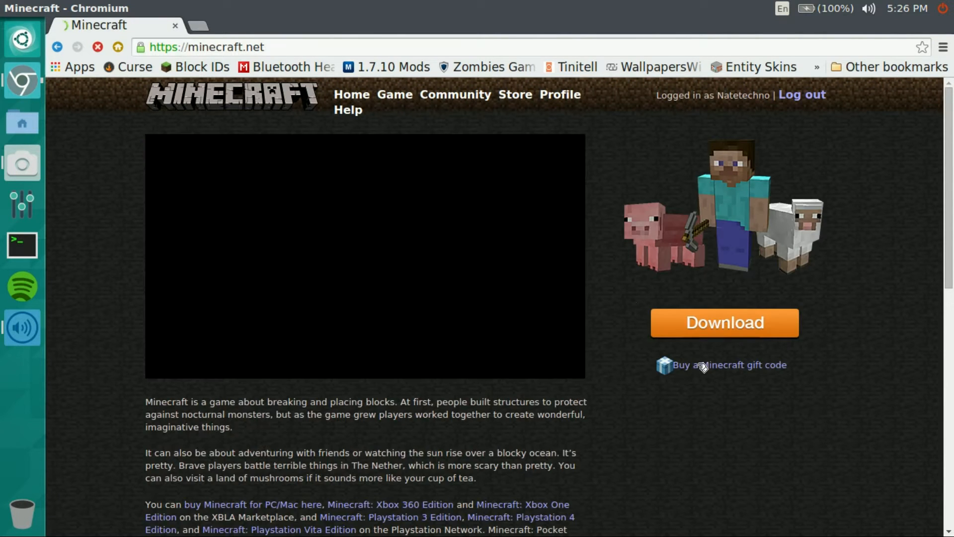
- Download the Linux Minecraft.jar launcher and save it to the Desktop
left_click(724, 322)
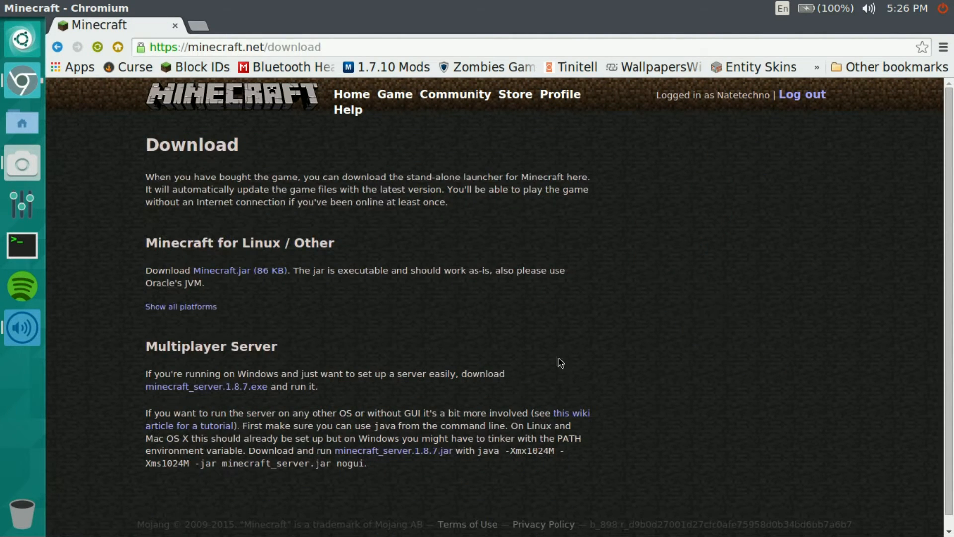
mouse_move(262, 284)
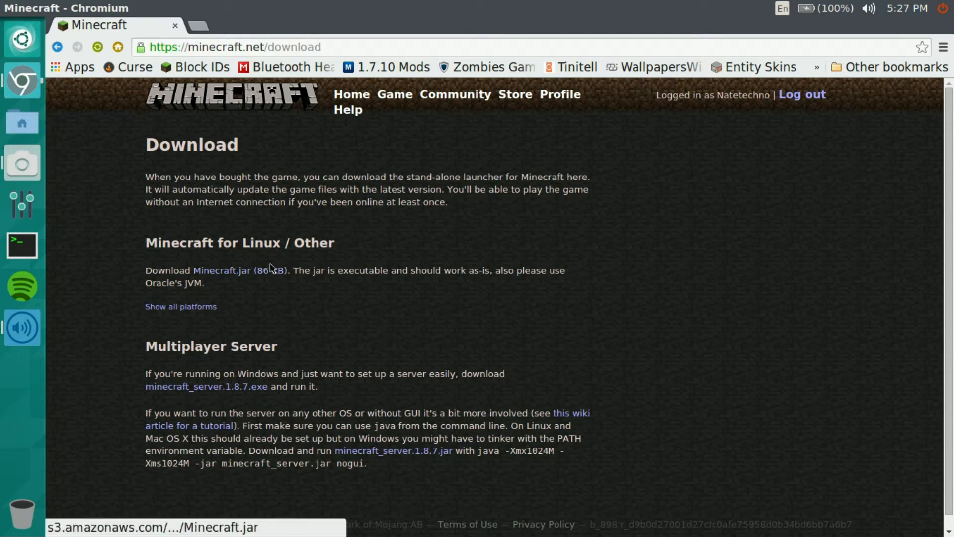
mouse_move(312, 271)
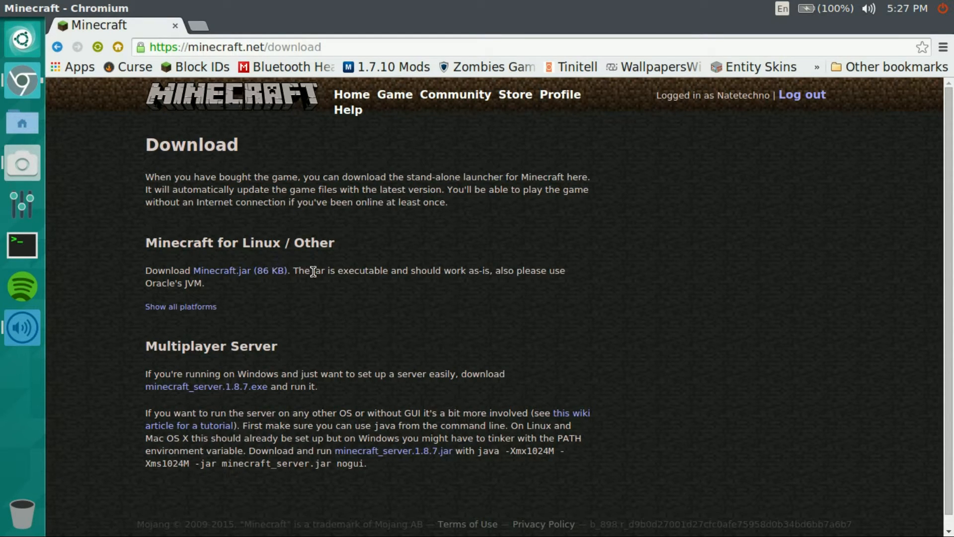
scroll("down", 3)
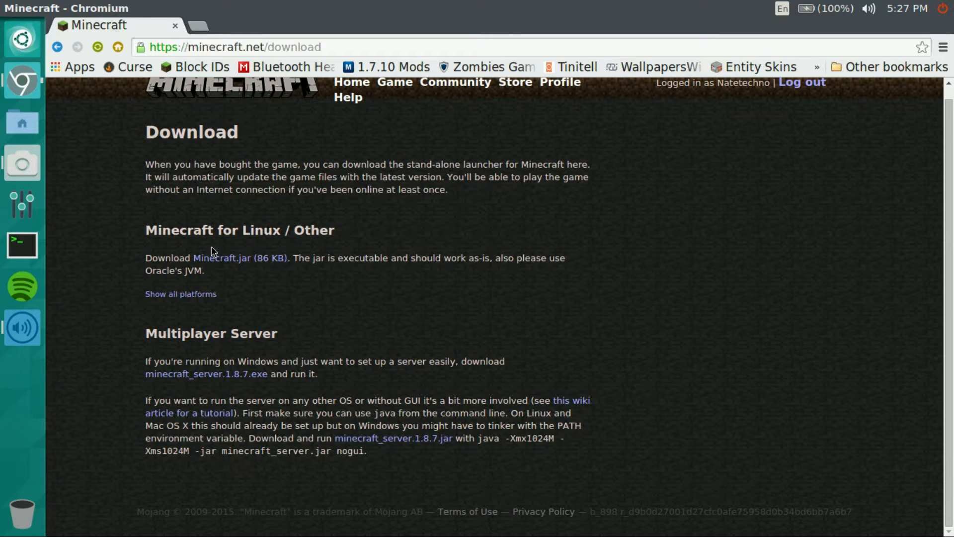
mouse_move(228, 353)
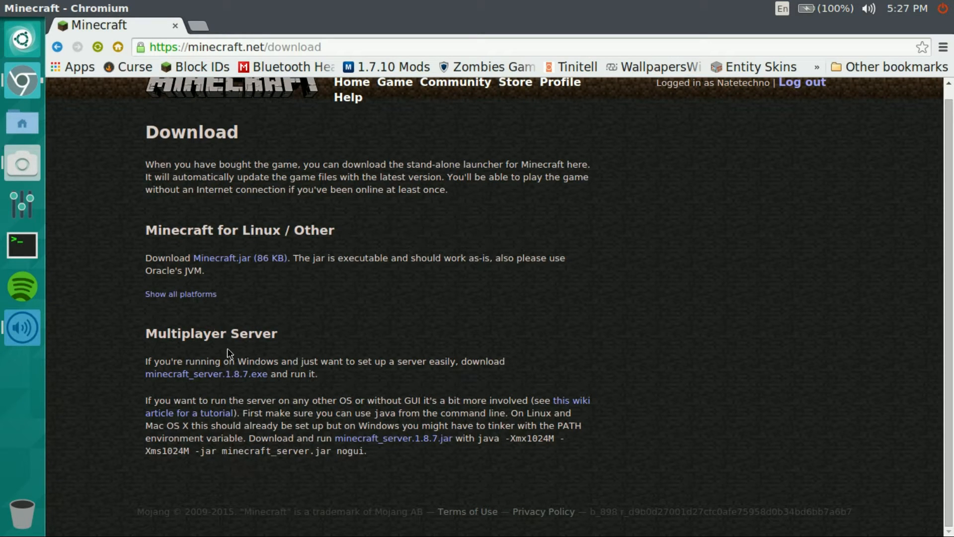
mouse_move(435, 466)
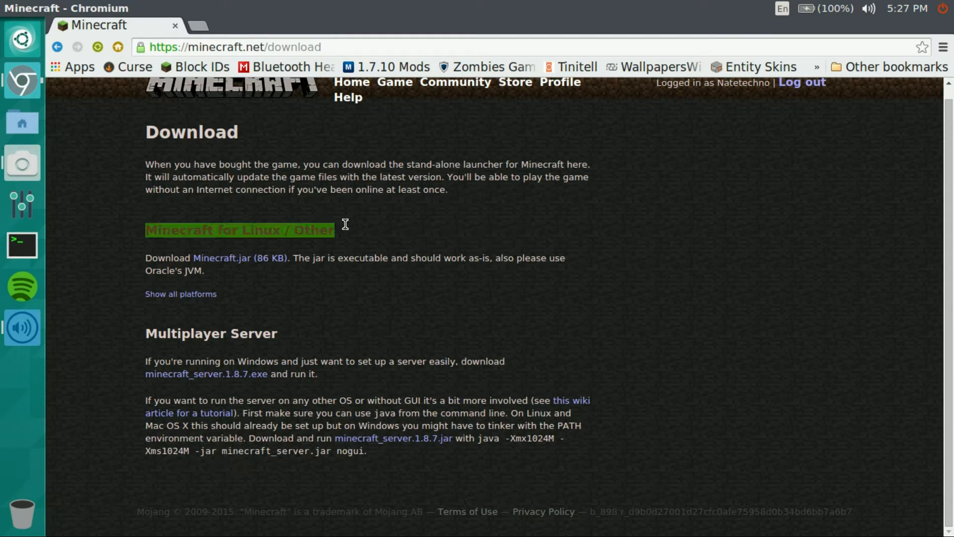
left_click(279, 327)
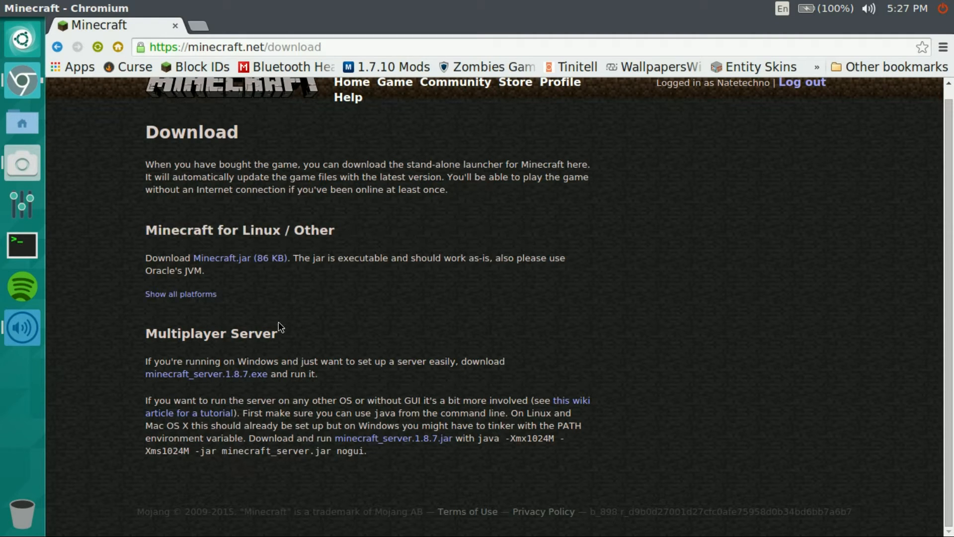
mouse_move(239, 258)
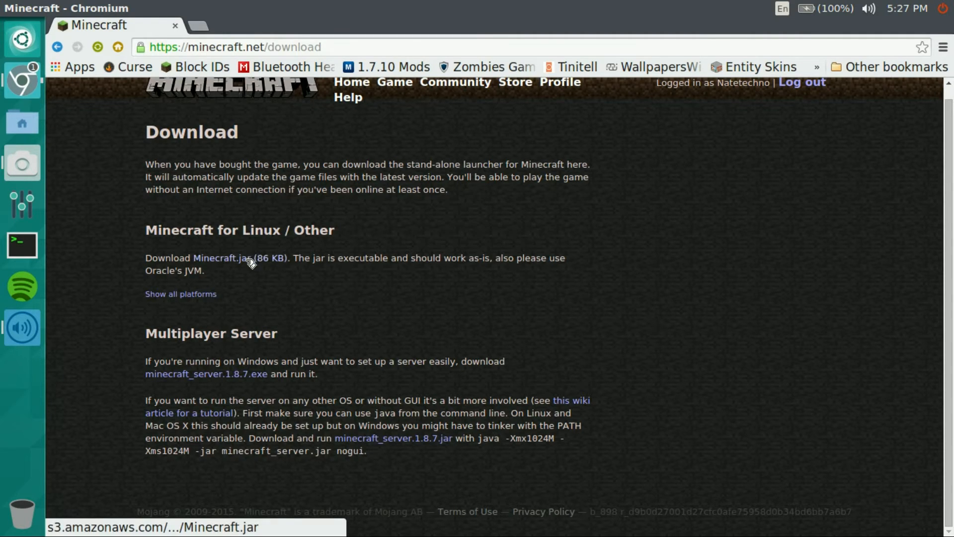
left_click(223, 257)
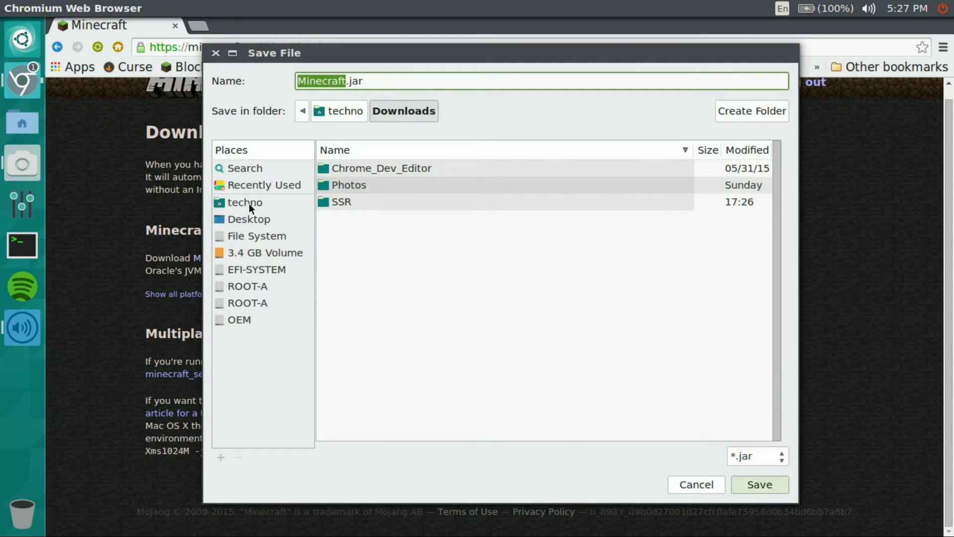
left_click(249, 219)
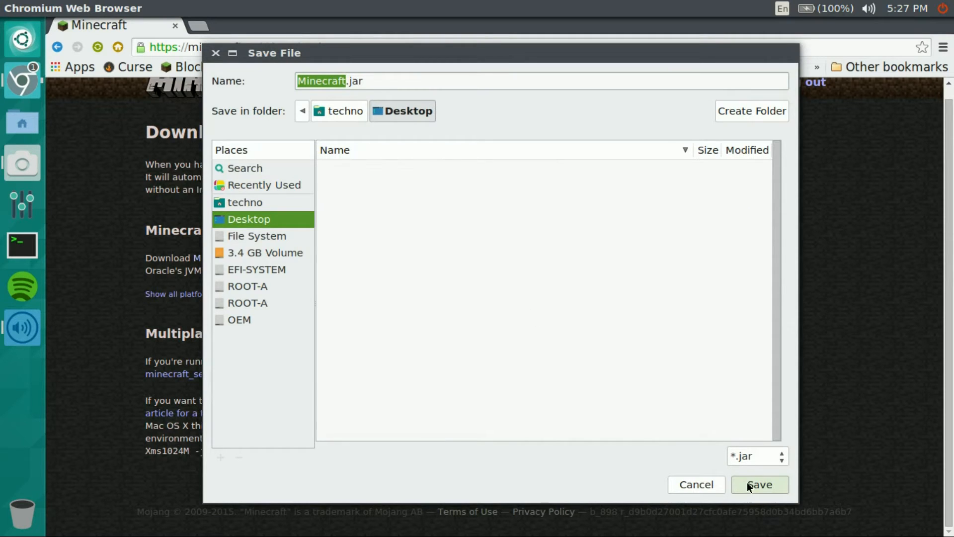
left_click(759, 484)
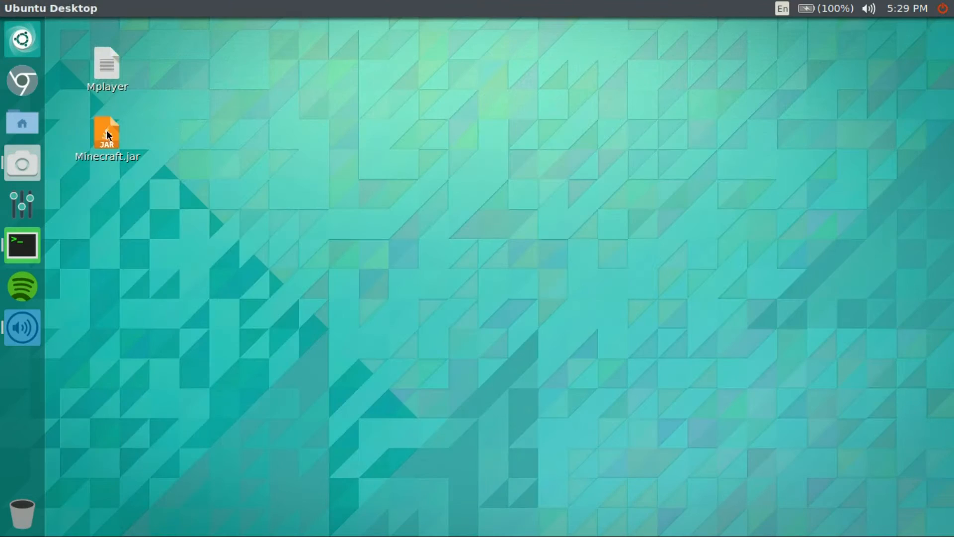
- Move Minecraft.jar beside Mplayer and open it in Archive Manager to see favicon.png
left_click_drag(107, 133, 161, 67)
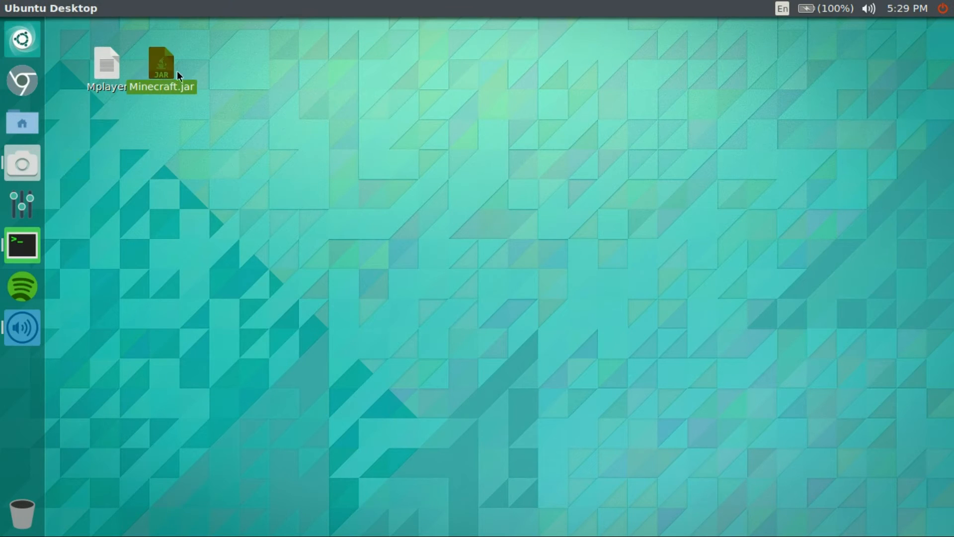
double_click(161, 61)
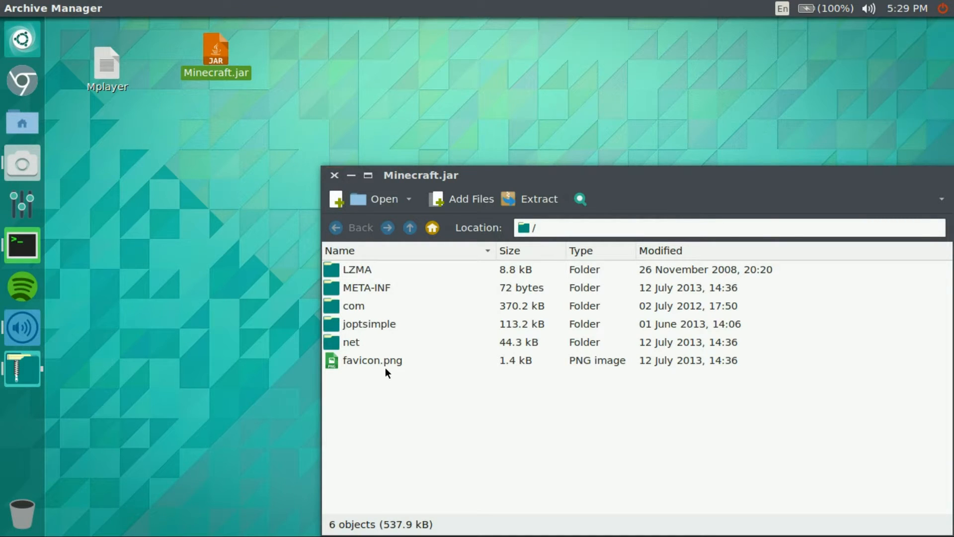
mouse_move(399, 371)
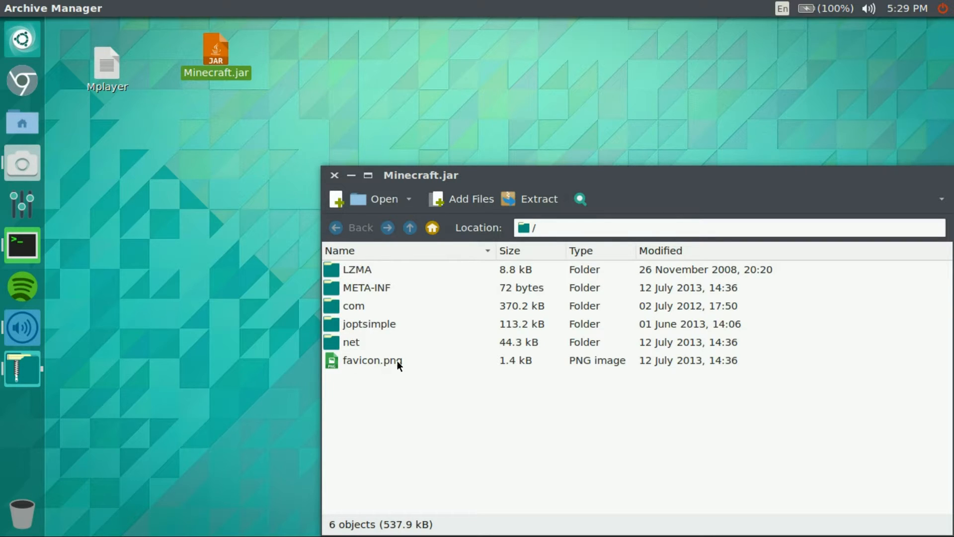
mouse_move(345, 355)
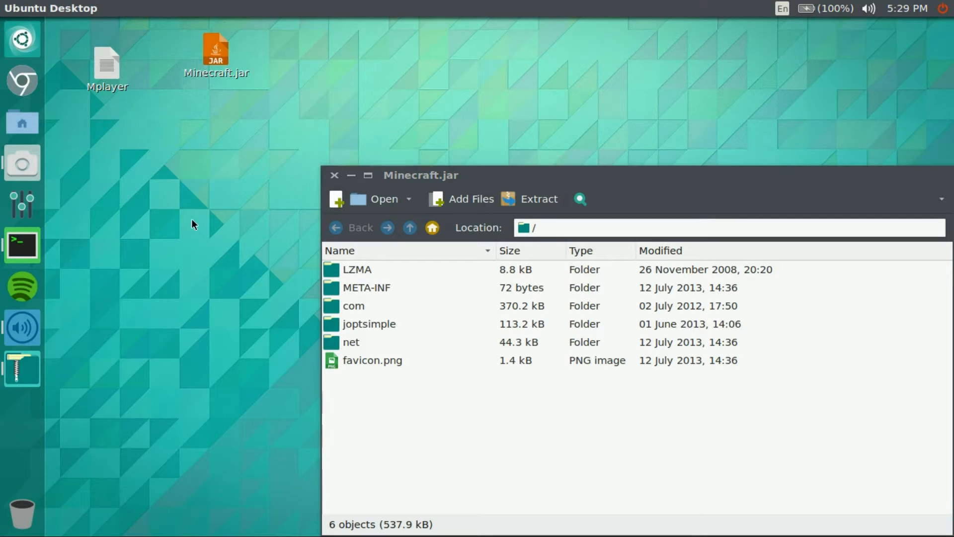
mouse_move(23, 327)
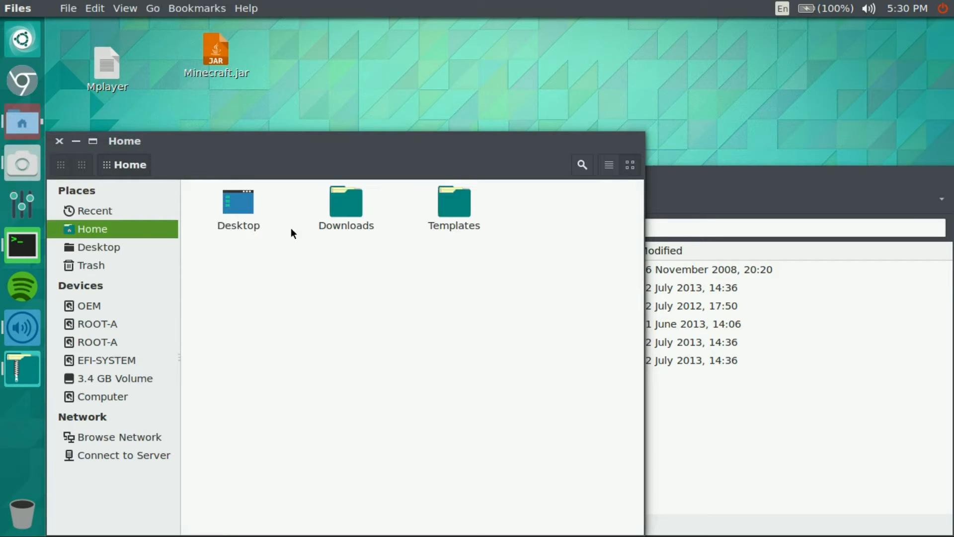
- Close the archive and Photos windows, then pick the grass-block image from Downloads as Minecraft.jar's icon
double_click(345, 201)
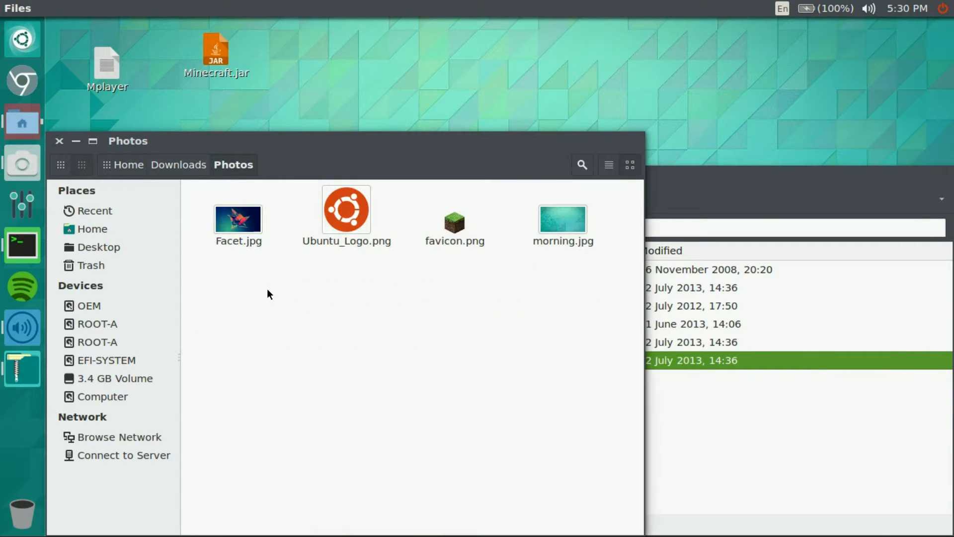
double_click(217, 49)
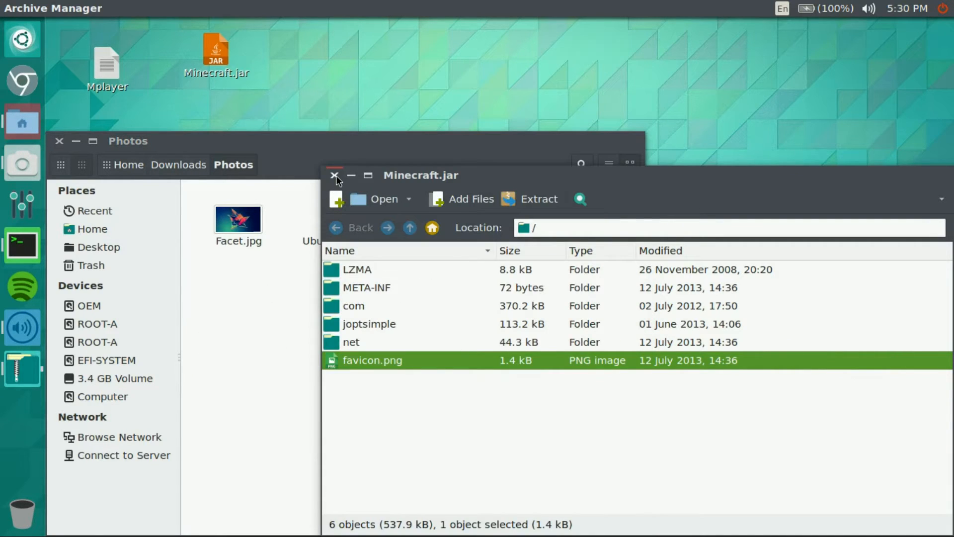
left_click(335, 176)
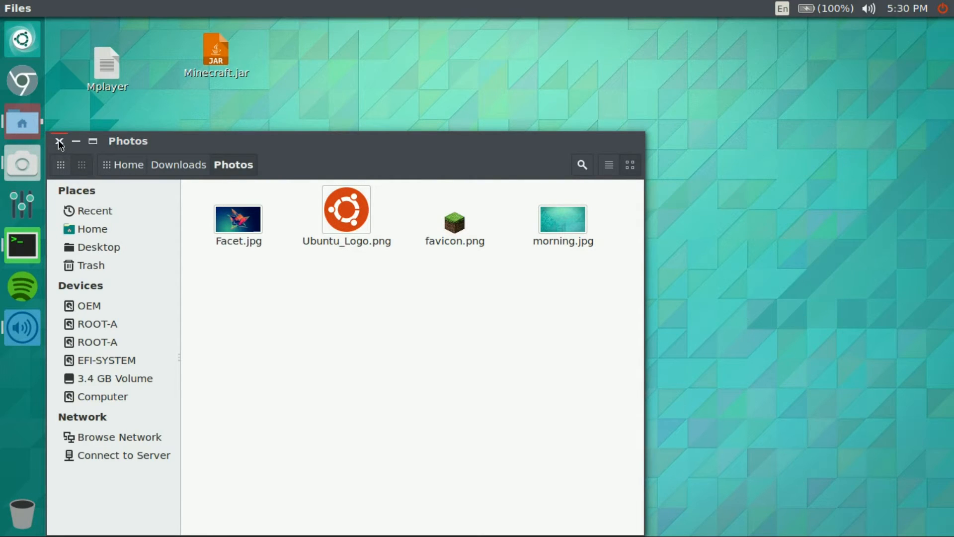
left_click(59, 141)
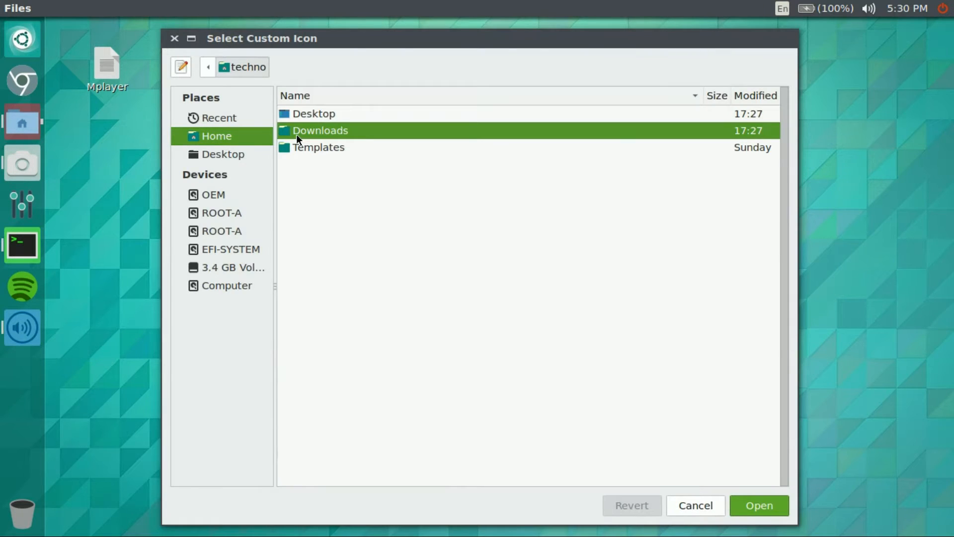
double_click(320, 130)
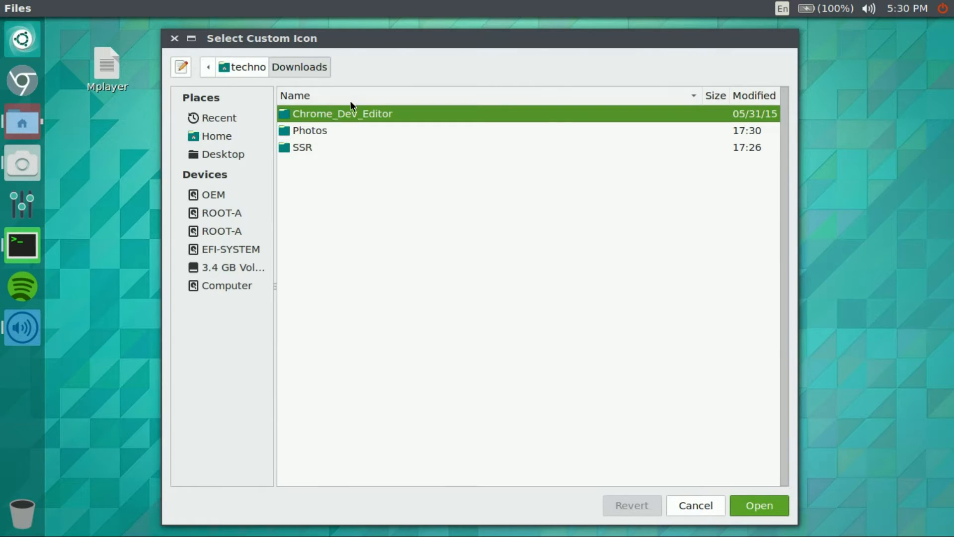
double_click(310, 131)
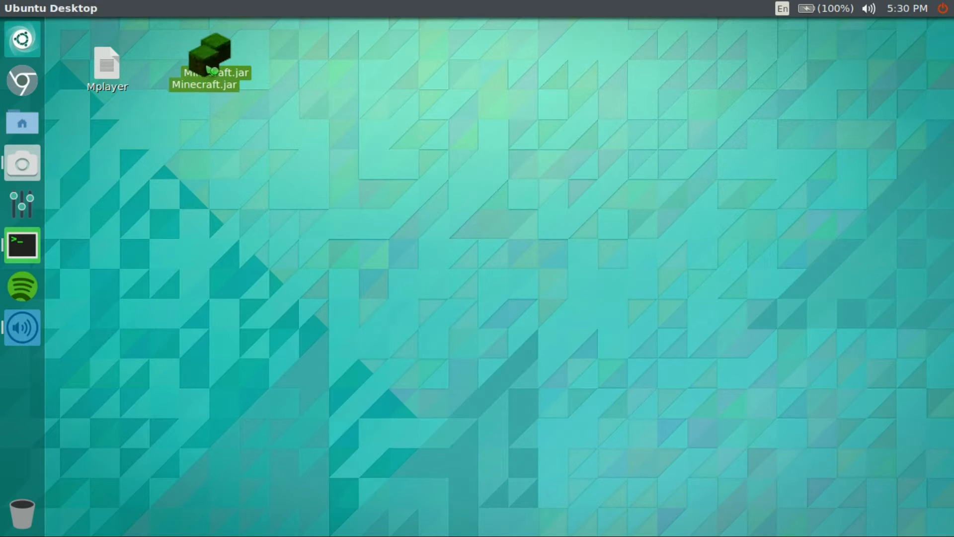
left_click(85, 244)
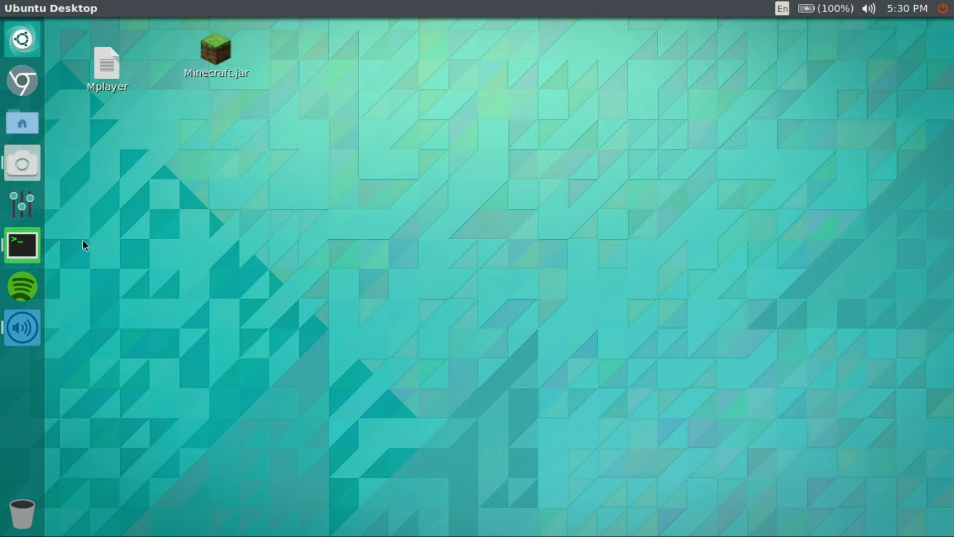
- Open Terminal and run sudo apt-get install openjdk-7-jre
left_click(216, 55)
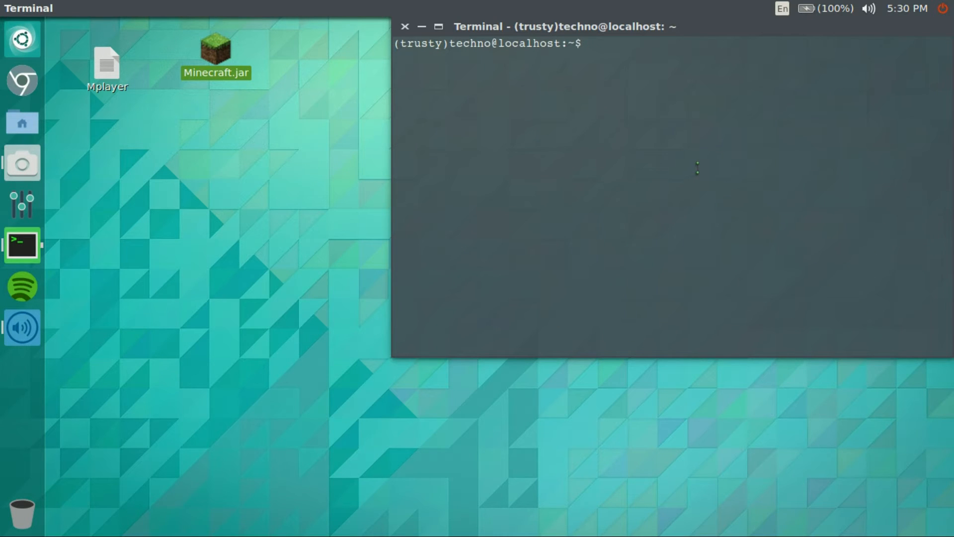
type("sudo apt-get")
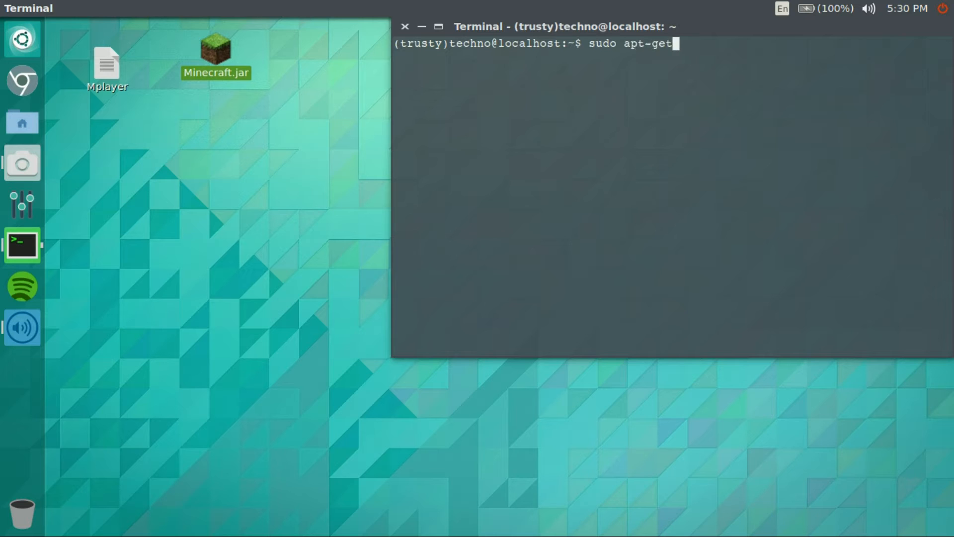
type("install open")
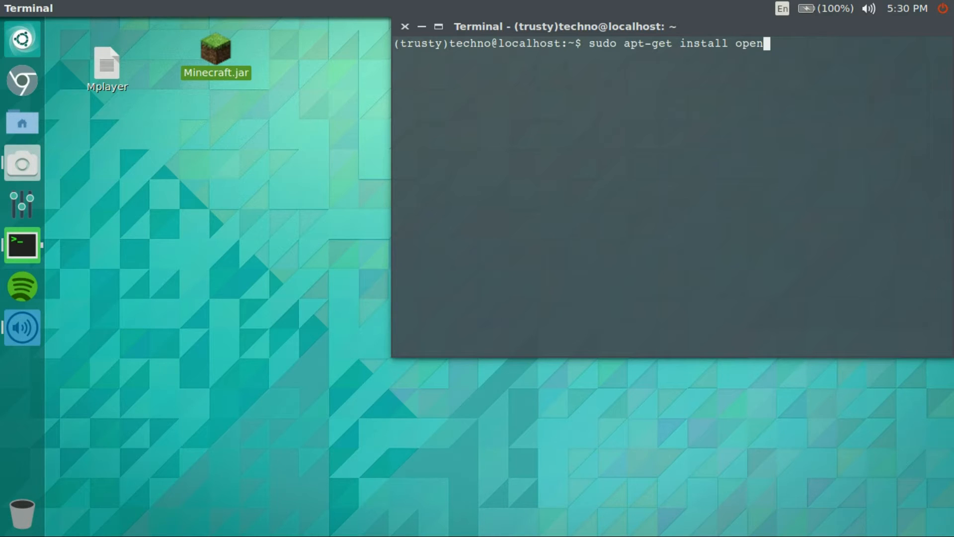
type("jdk-7")
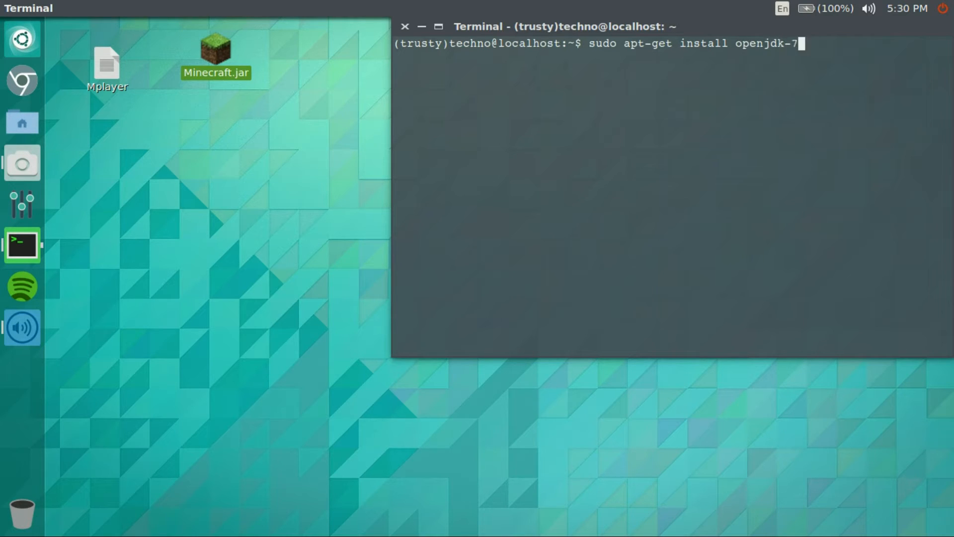
type("-")
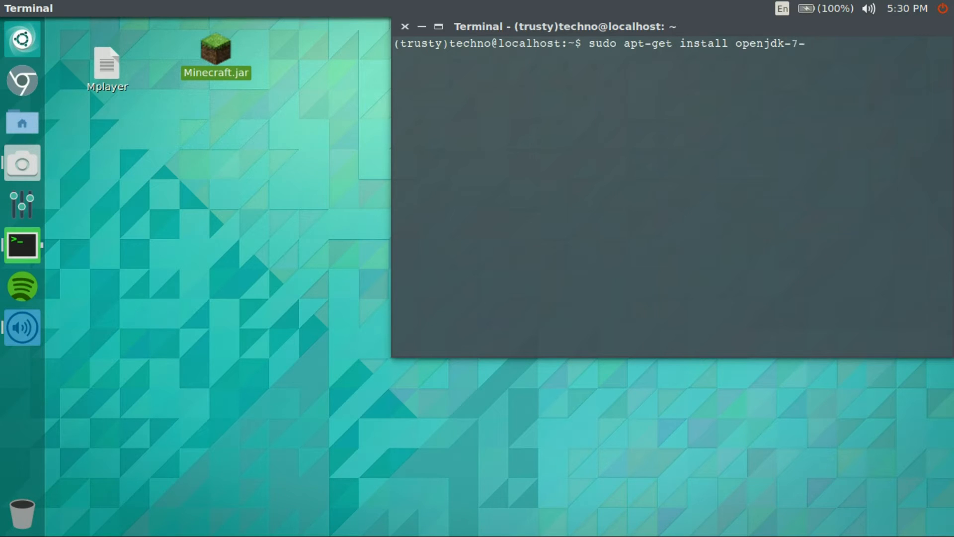
type("jre")
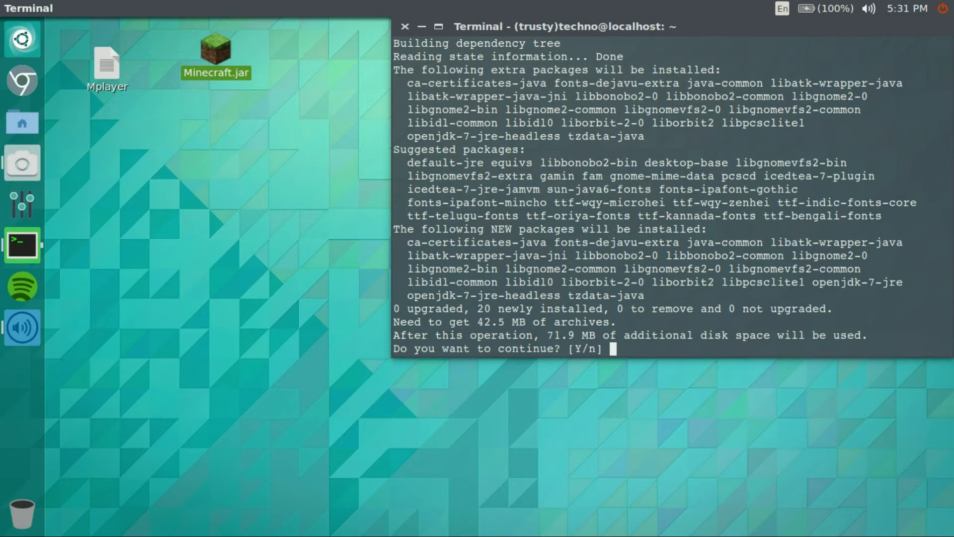
- Answer y to install the 20 OpenJDK 7 packages
type("y")
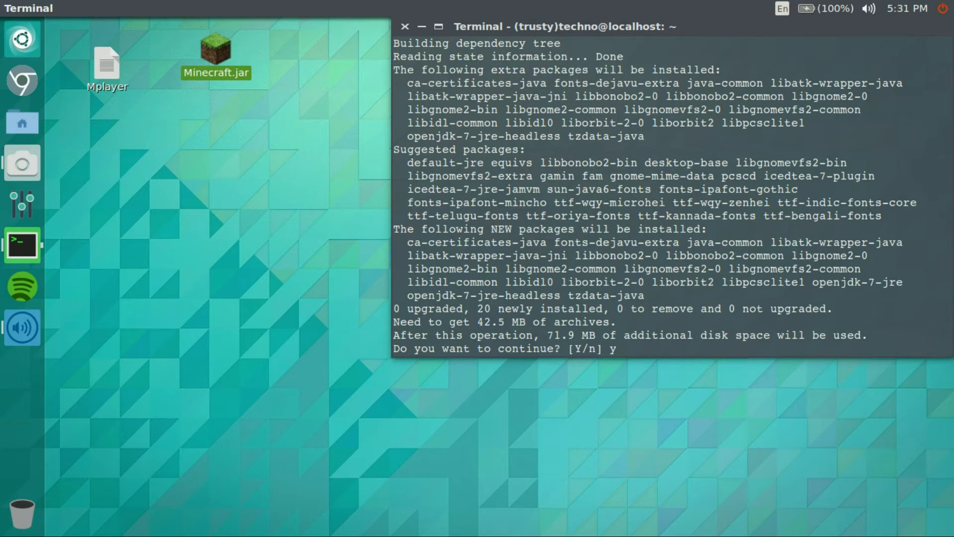
key("Return")
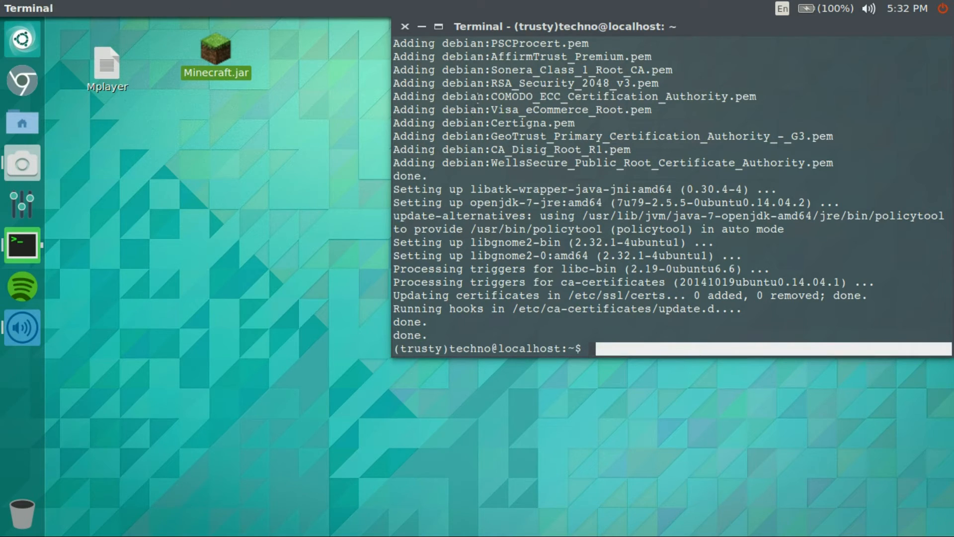
- In a fresh Terminal, run java -jar ~/Desktop/Minecraft.jar, then use Minecraft.jar's context menu
left_click(403, 26)
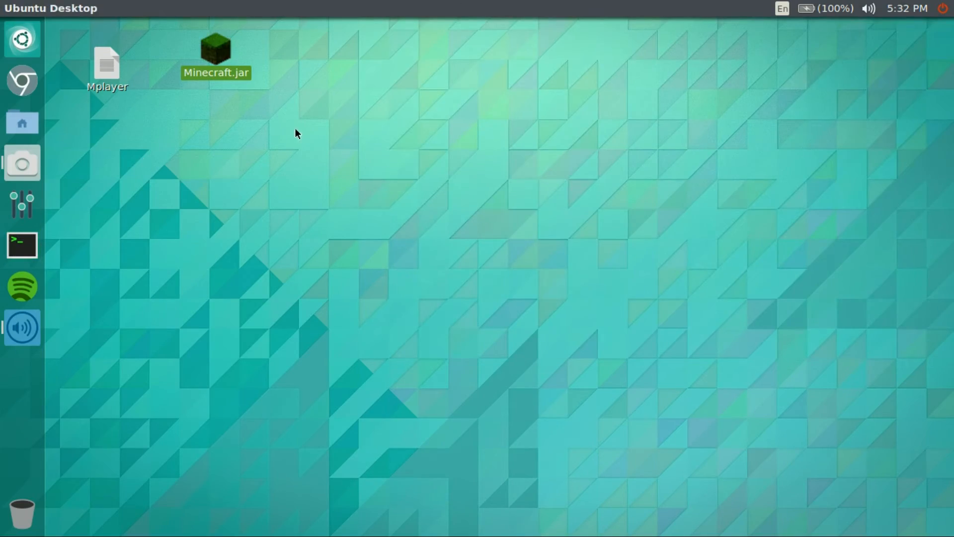
left_click(22, 244)
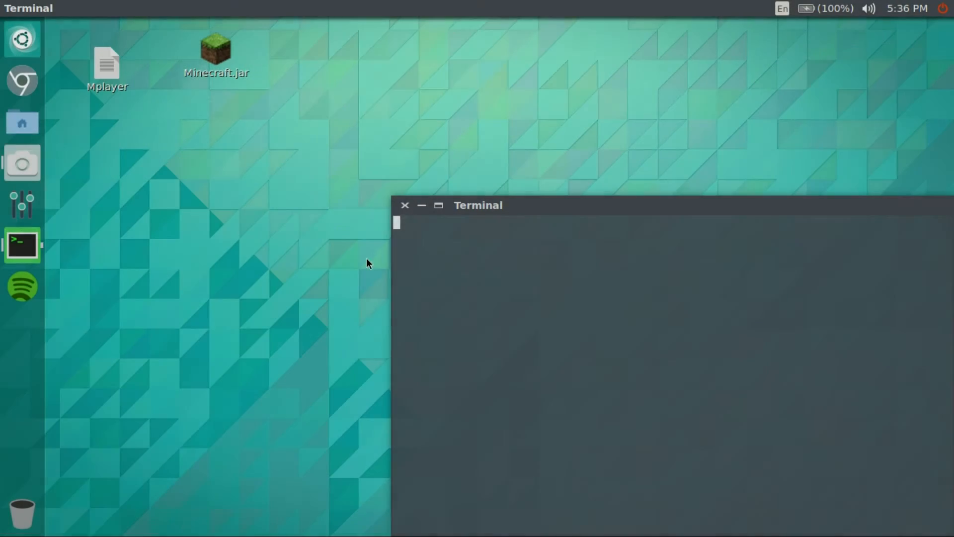
type("java -jar ~/Desktop/Minecraft.jar")
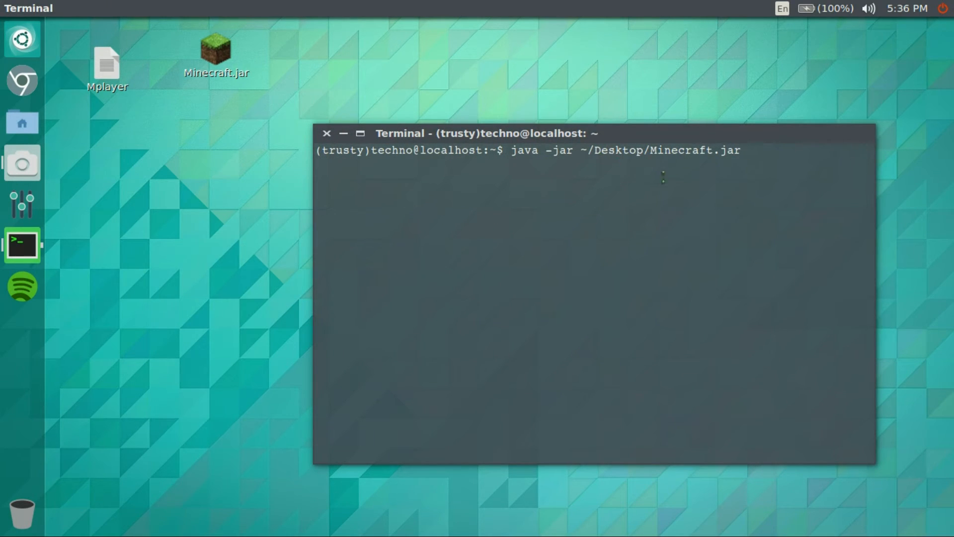
mouse_move(755, 254)
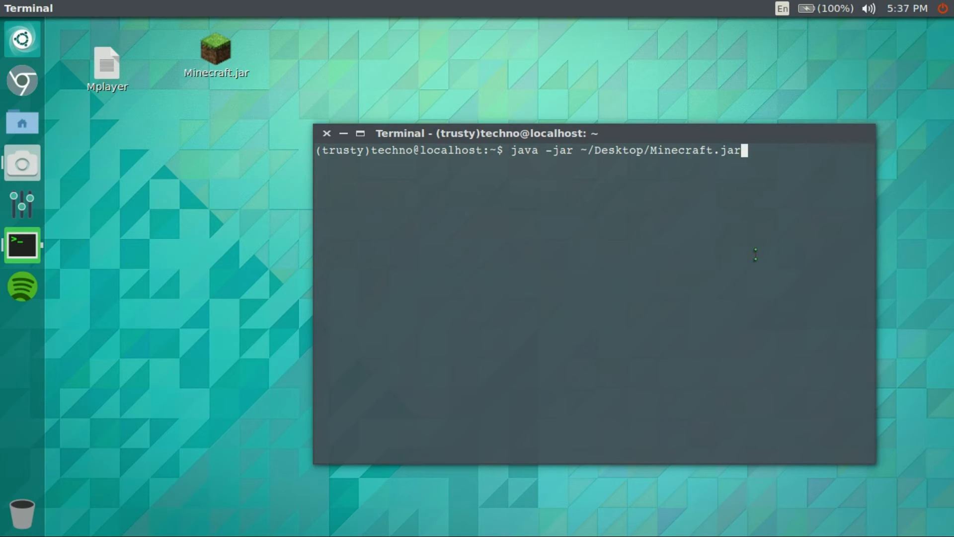
right_click(217, 51)
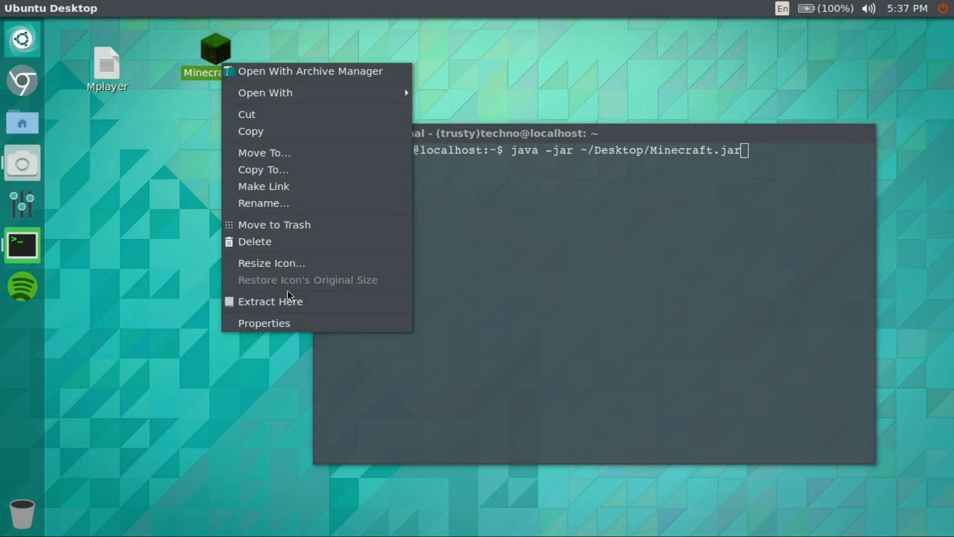
left_click(263, 323)
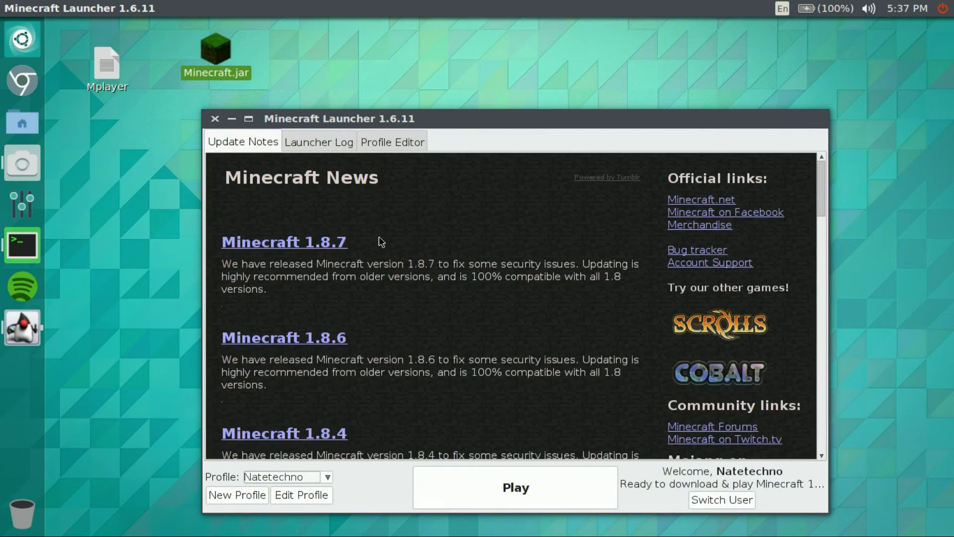
mouse_move(418, 239)
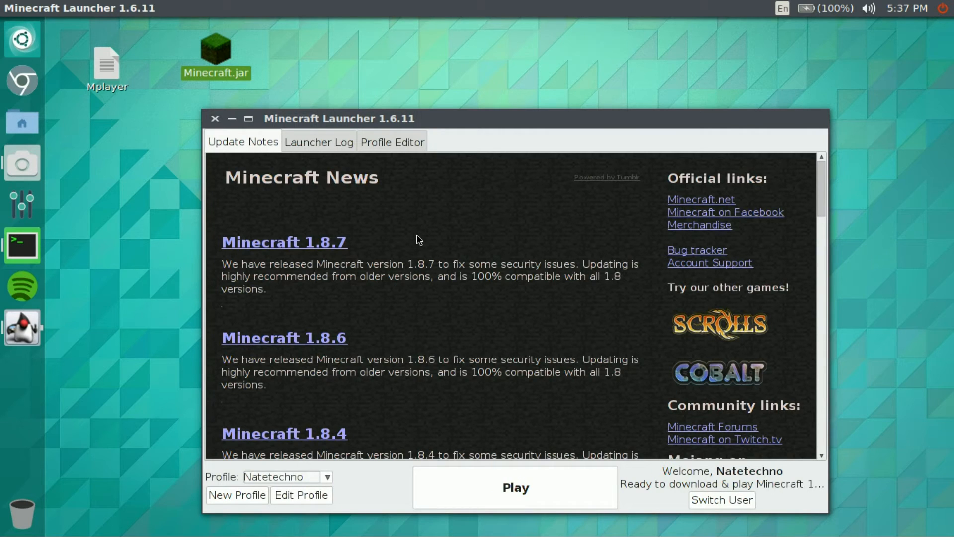
mouse_move(419, 120)
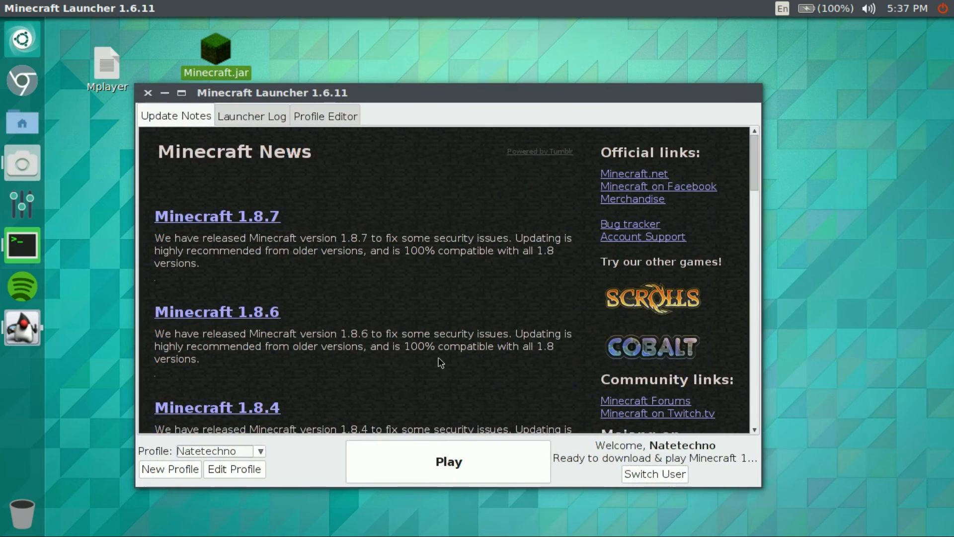
left_click(654, 473)
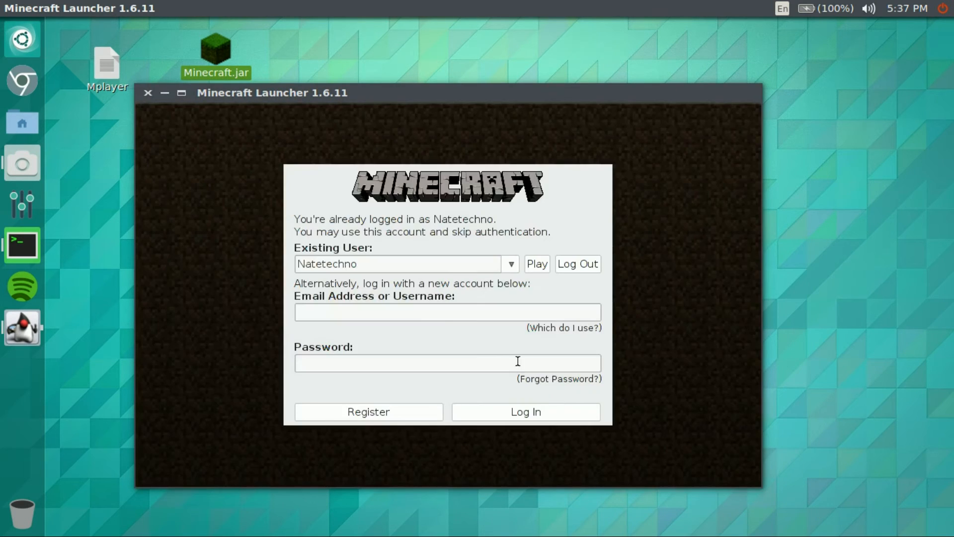
mouse_move(505, 411)
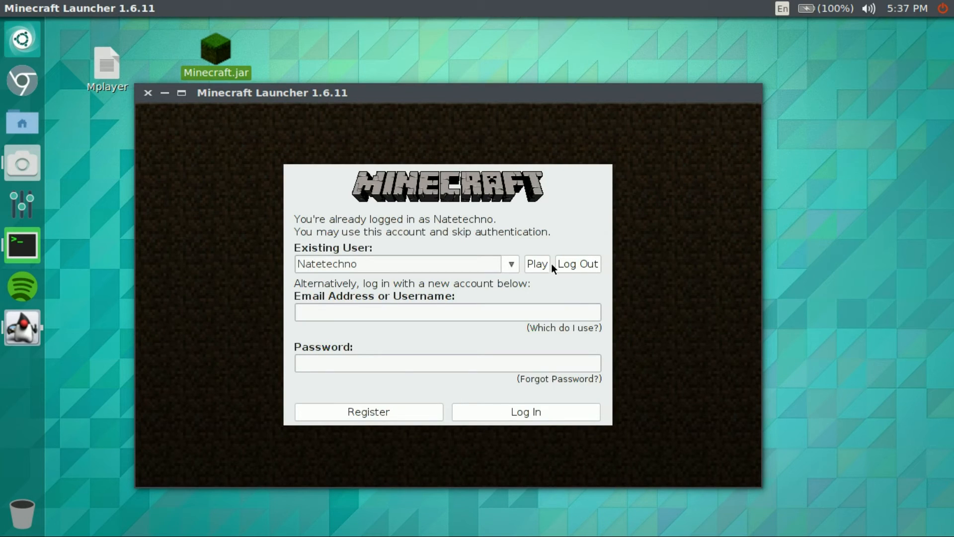
left_click(536, 263)
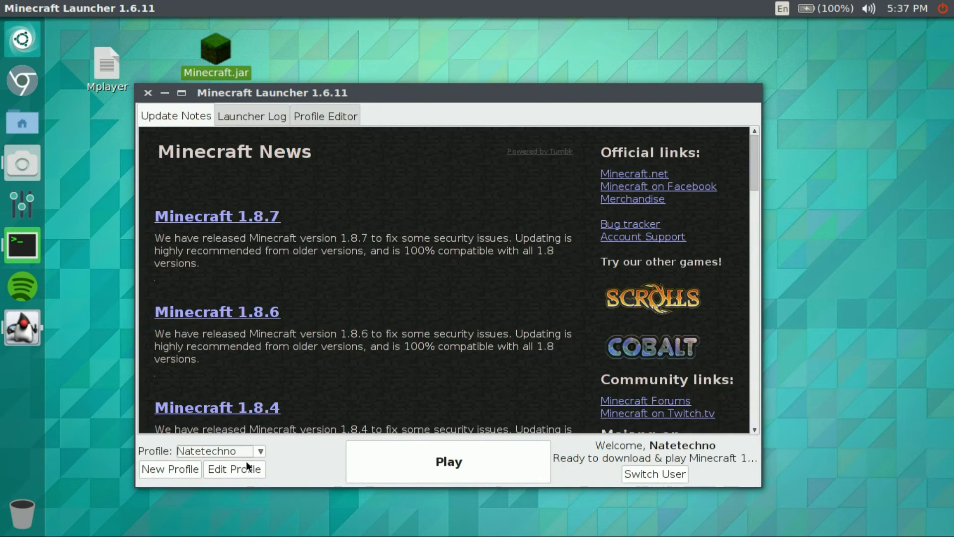
left_click(147, 93)
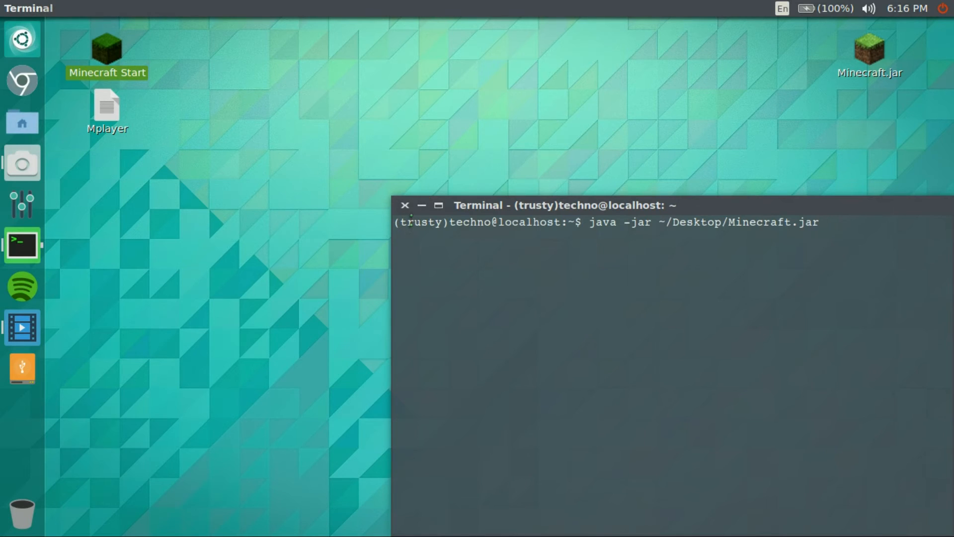
- Take the Appearance launcher from /usr/share/applications, then open ~/.local/share/applications
left_click(406, 205)
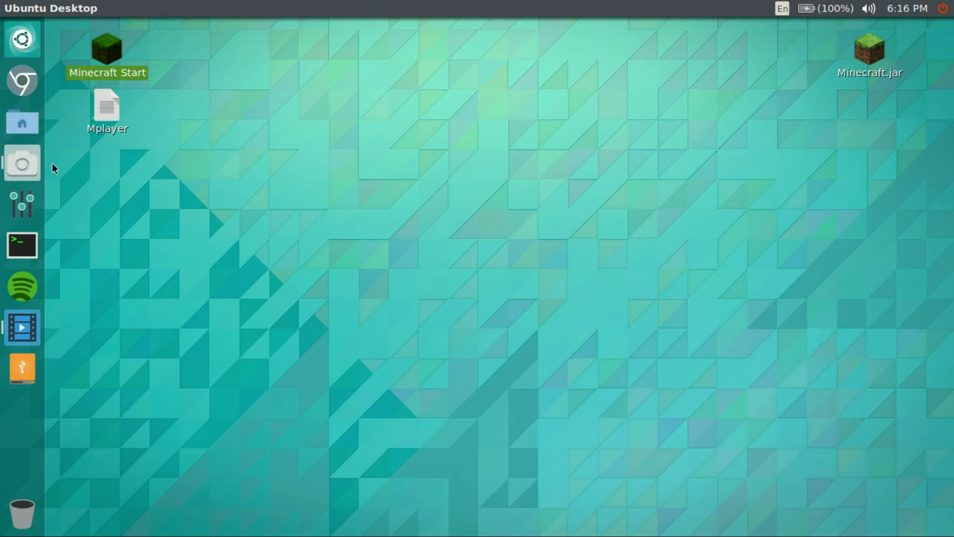
left_click(22, 122)
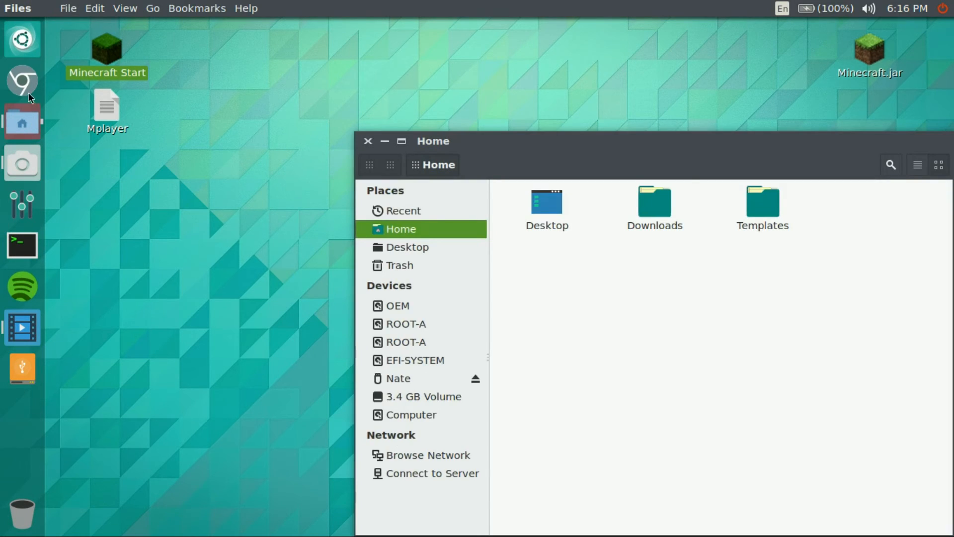
left_click(411, 415)
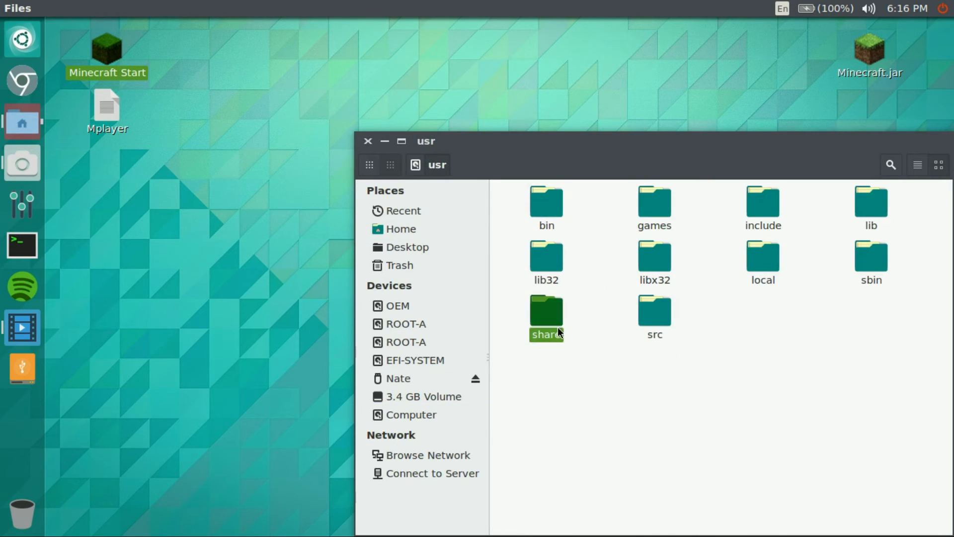
double_click(545, 310)
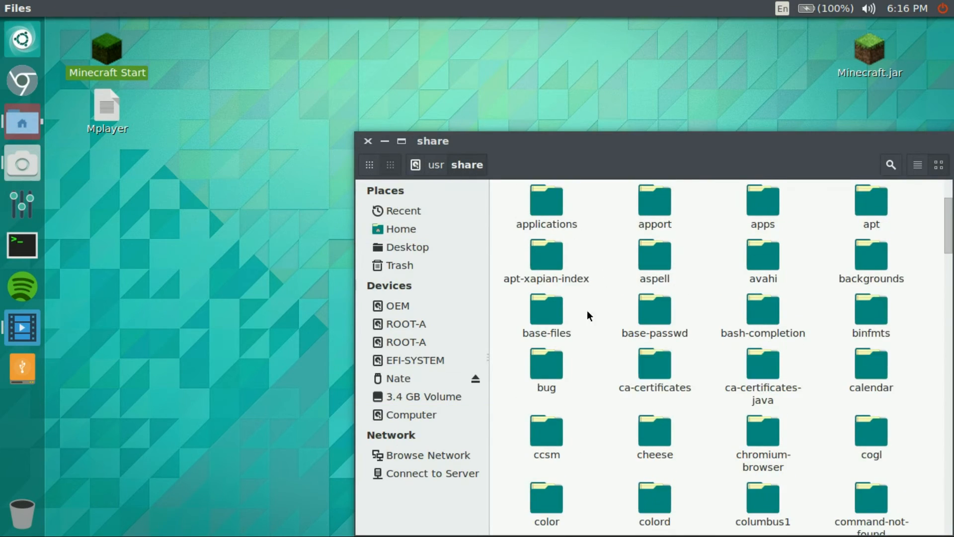
double_click(545, 199)
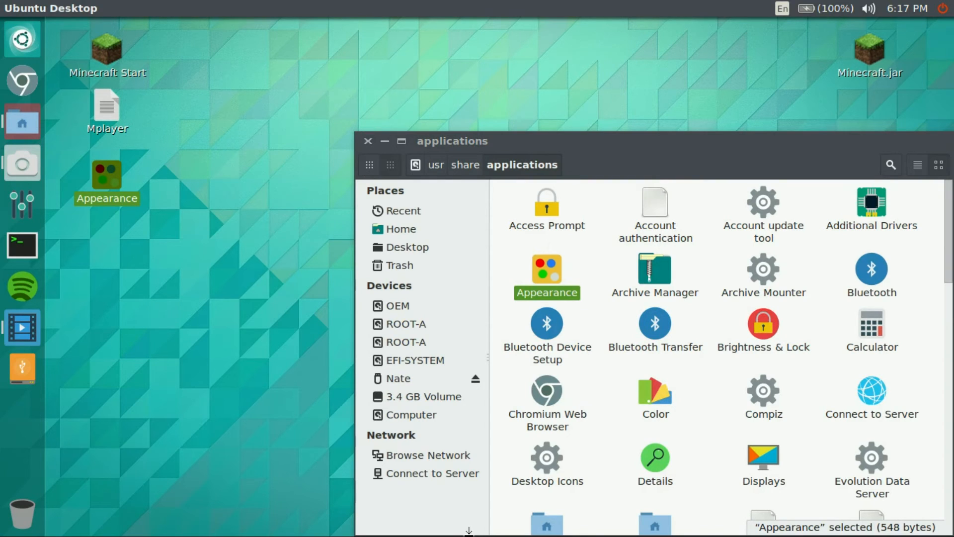
left_click(402, 229)
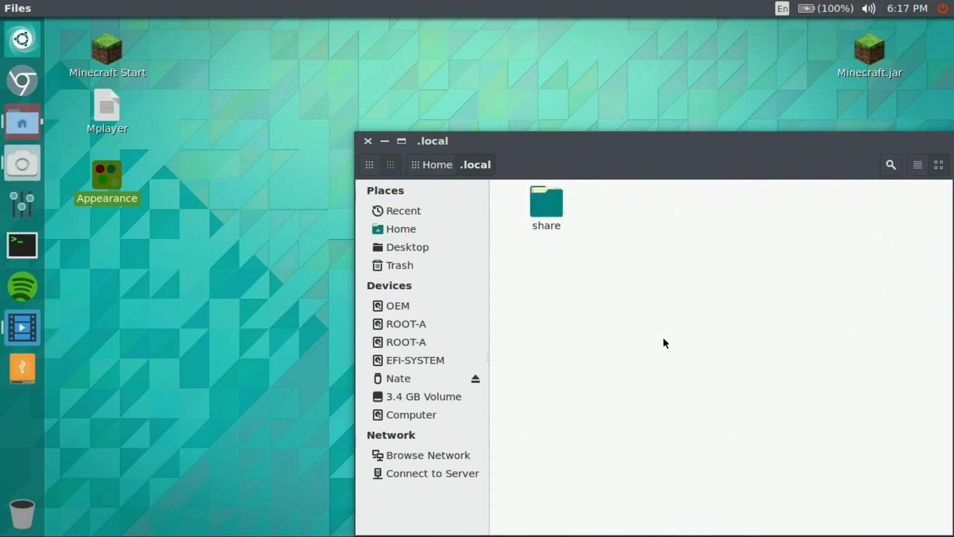
double_click(545, 201)
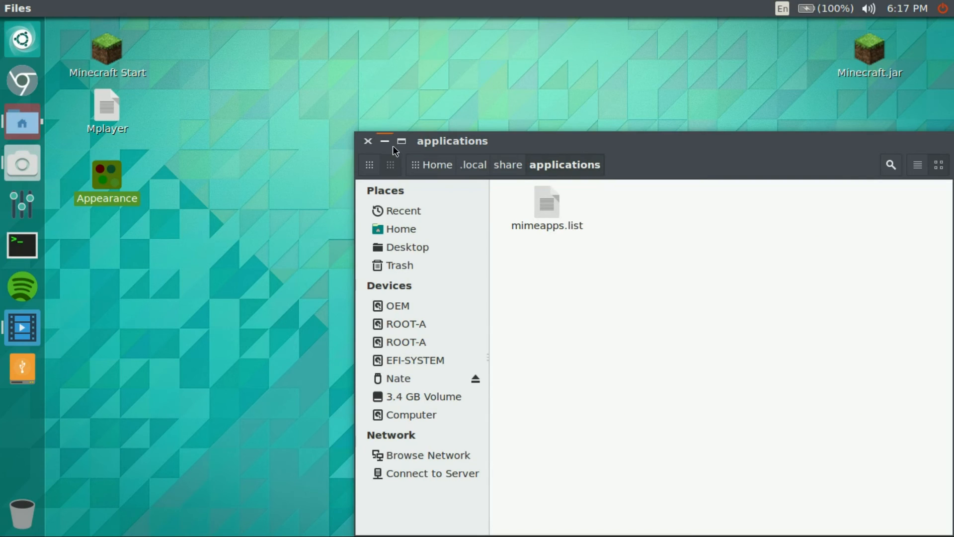
- Open the Appearance launcher's properties and rename it MC
left_click(368, 141)
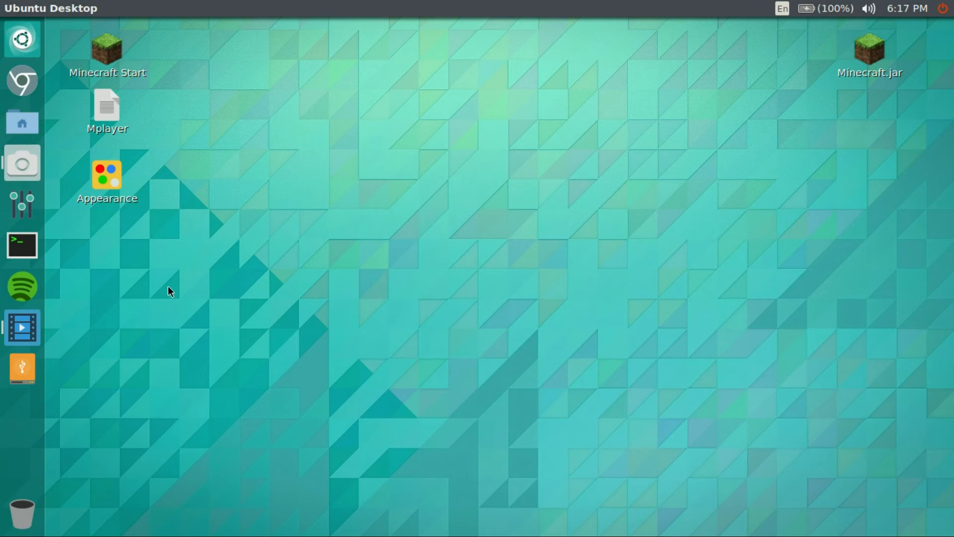
right_click(107, 177)
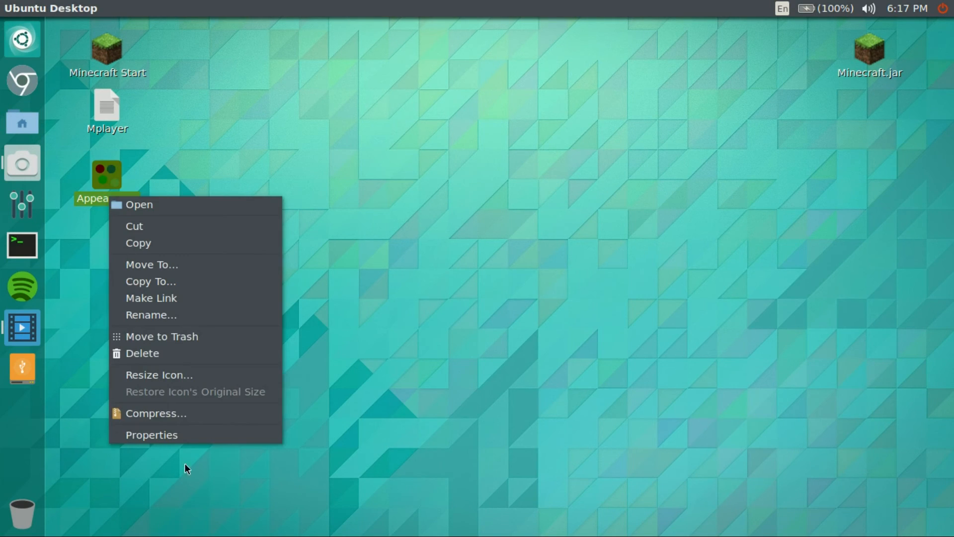
left_click(151, 435)
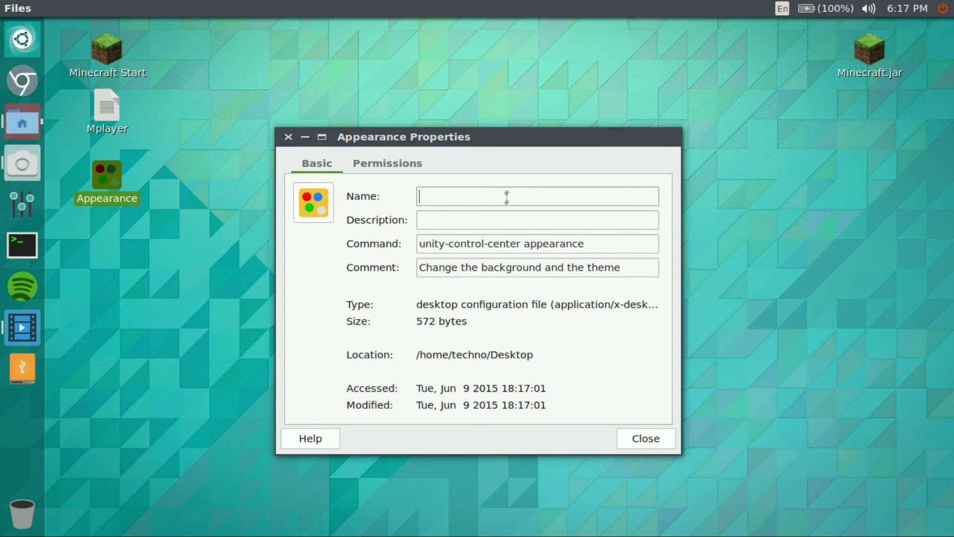
type("MC")
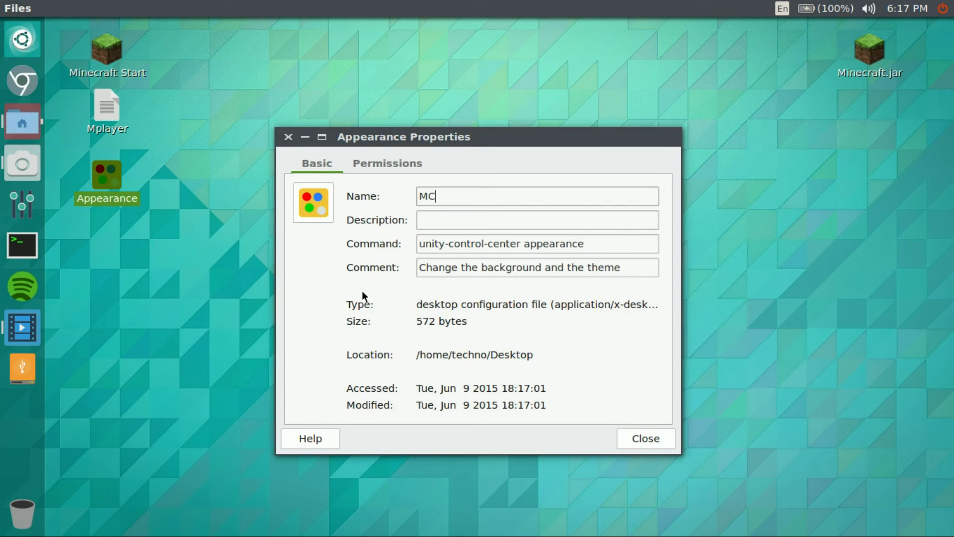
- Set the command to java -jar /home/techno/Desktop/Minecraft.jar and clear the comment
left_click(537, 243)
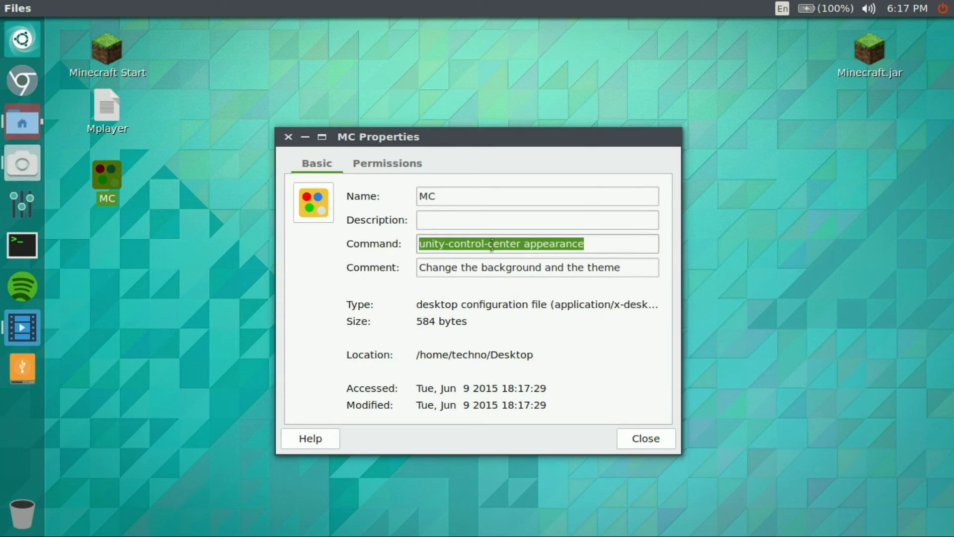
type("java")
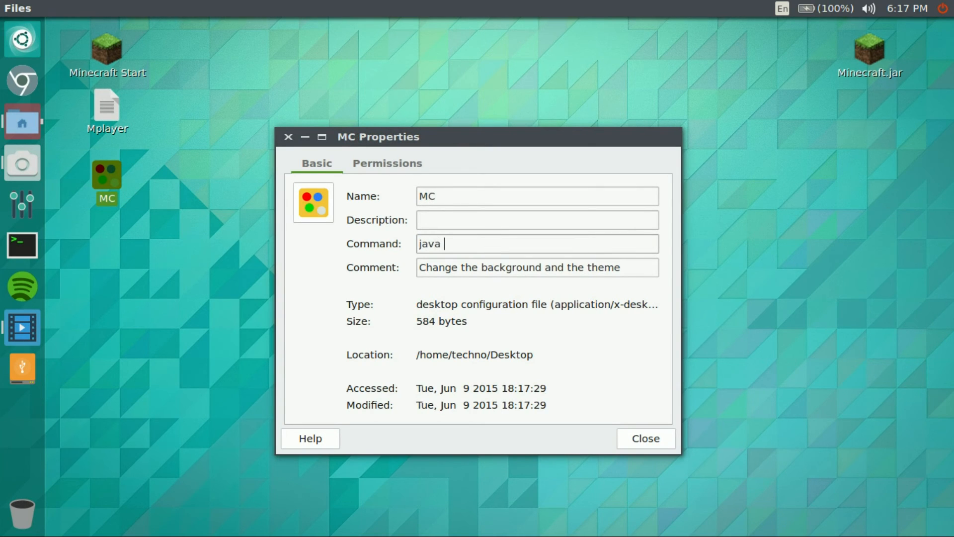
type("-jar /")
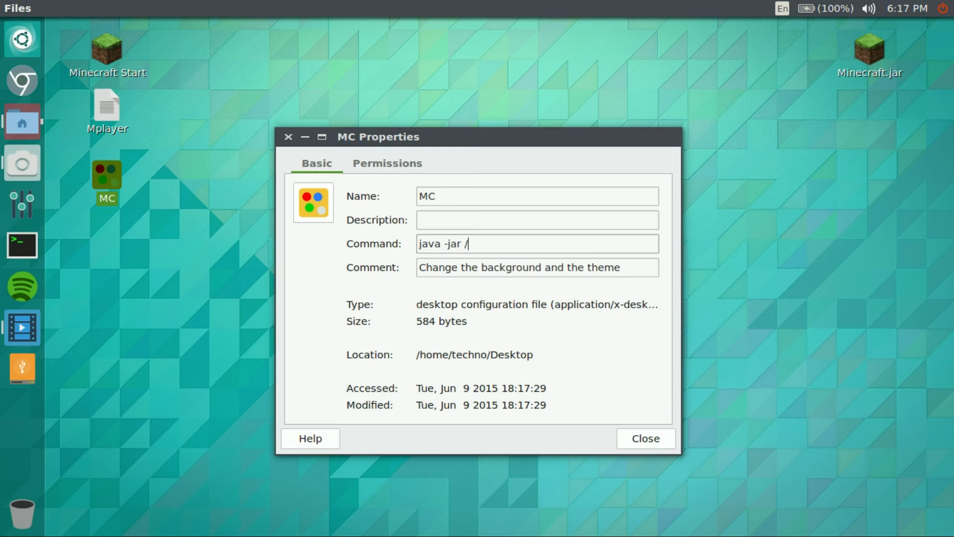
type("home/techno/De")
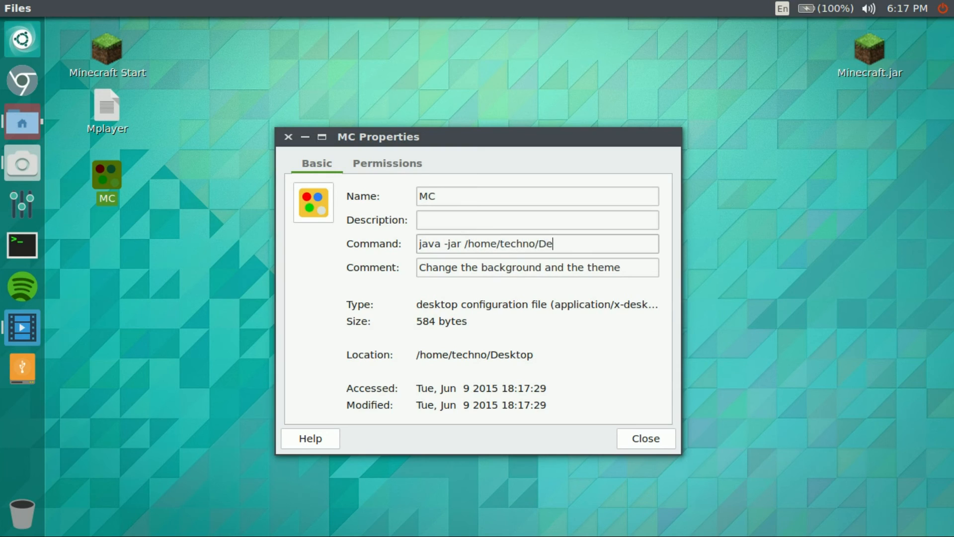
type("sktop")
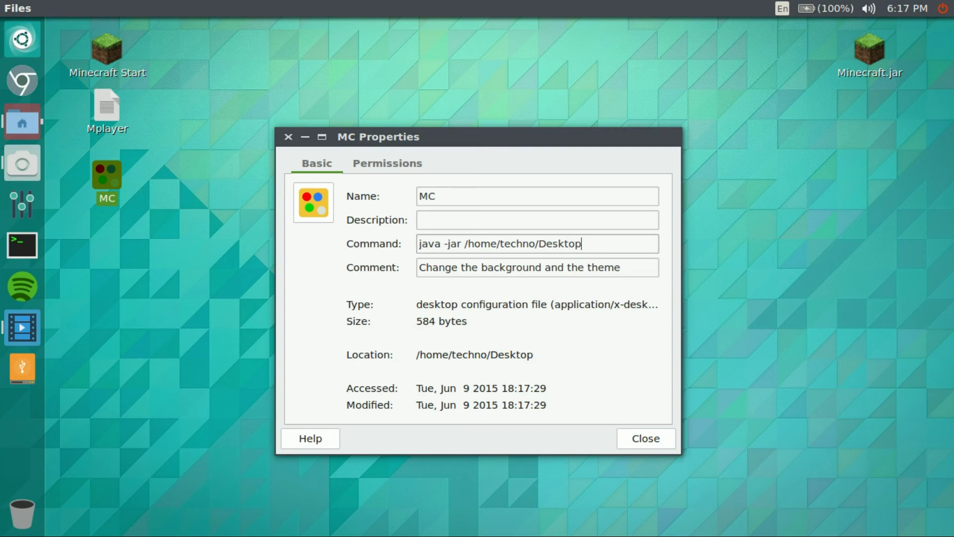
type("/Minecraft")
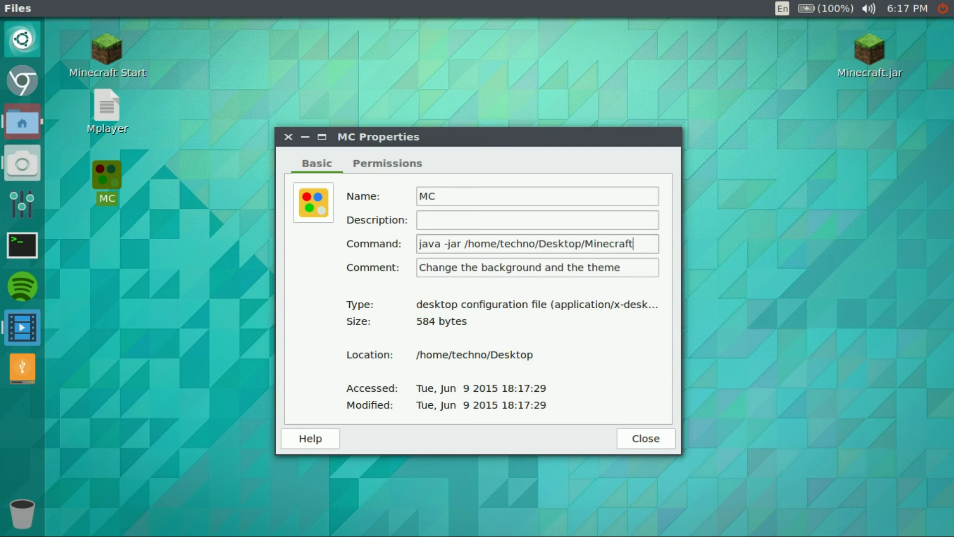
type(".jar")
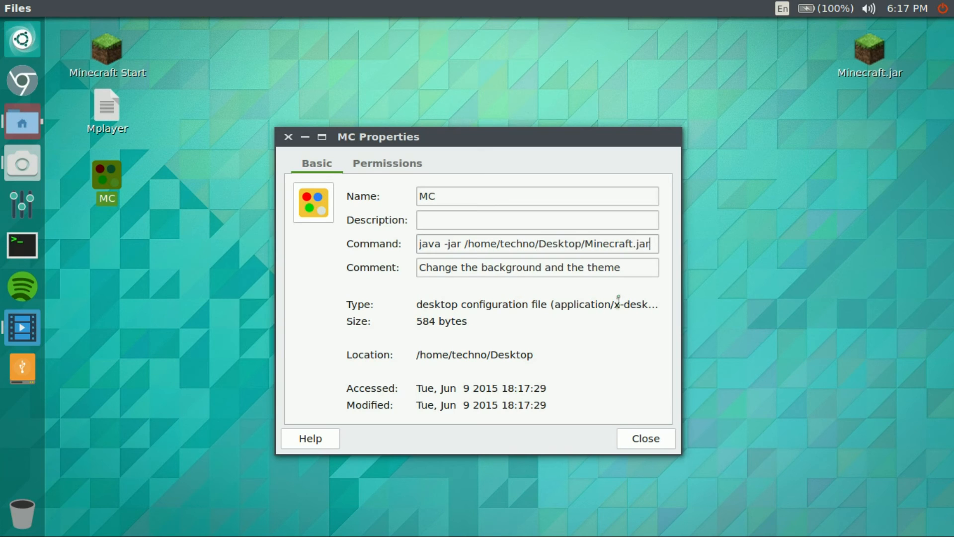
triple_click(536, 267)
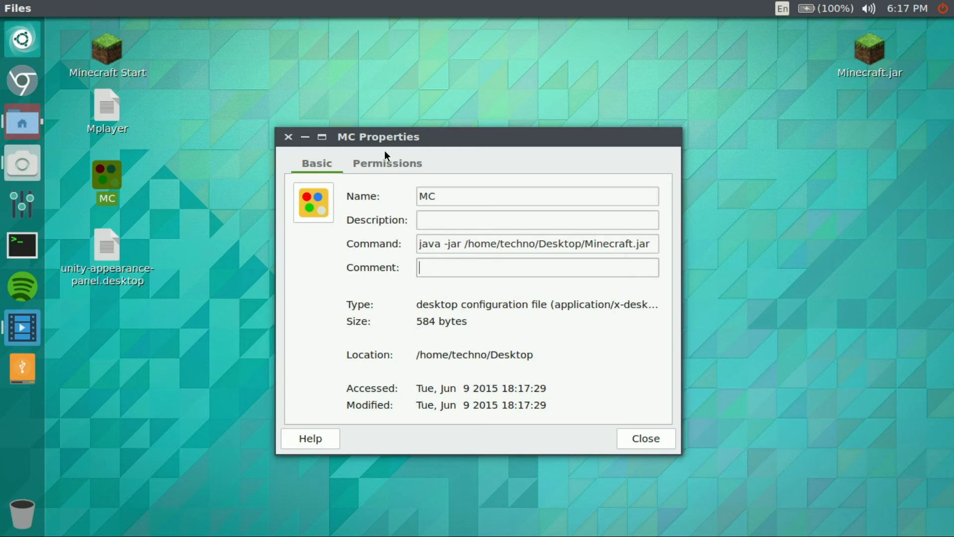
- Give the MC launcher the grass-block image from Downloads as its icon and launch it
left_click(386, 163)
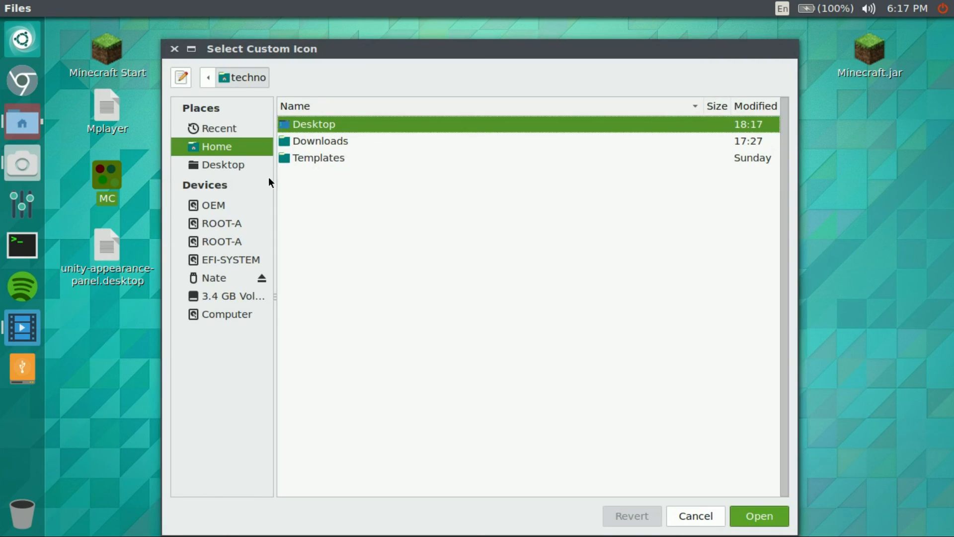
double_click(319, 140)
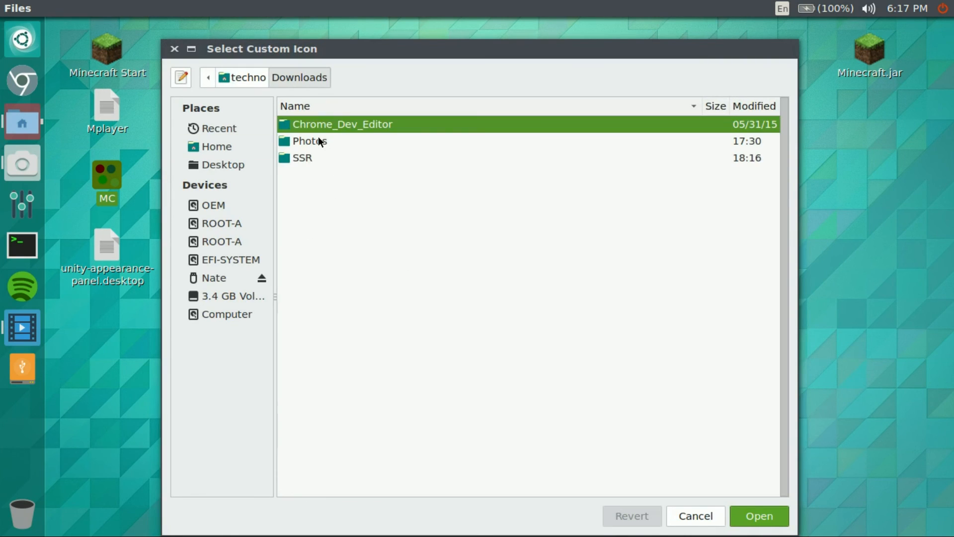
double_click(309, 141)
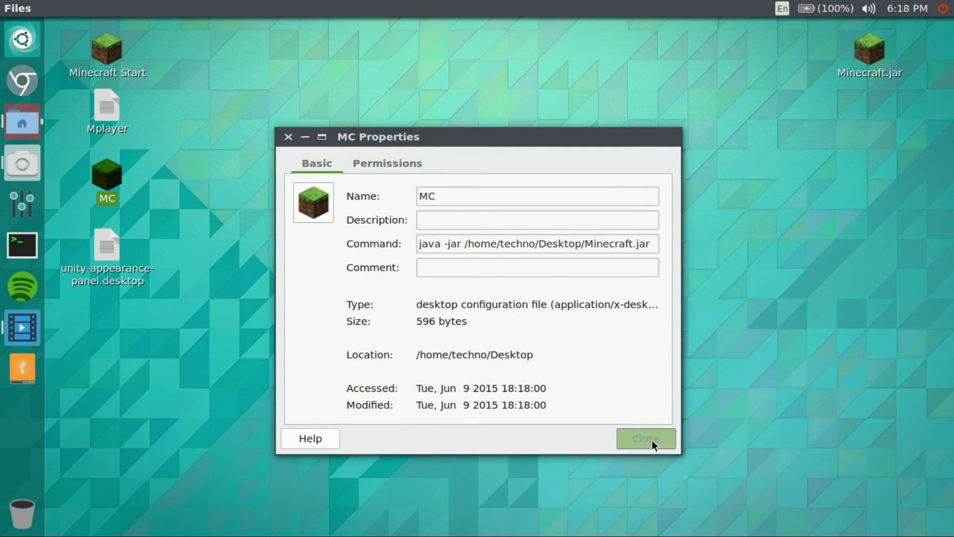
left_click(645, 439)
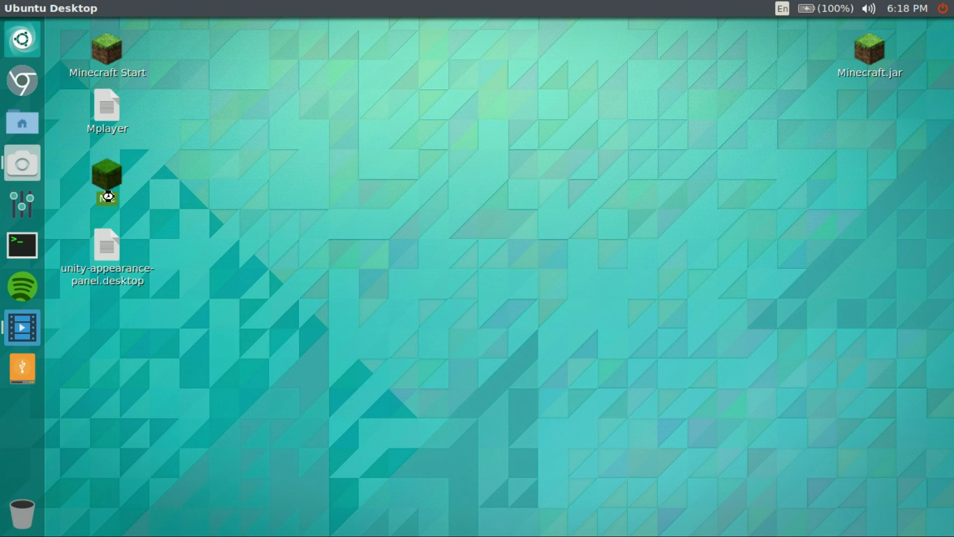
double_click(107, 182)
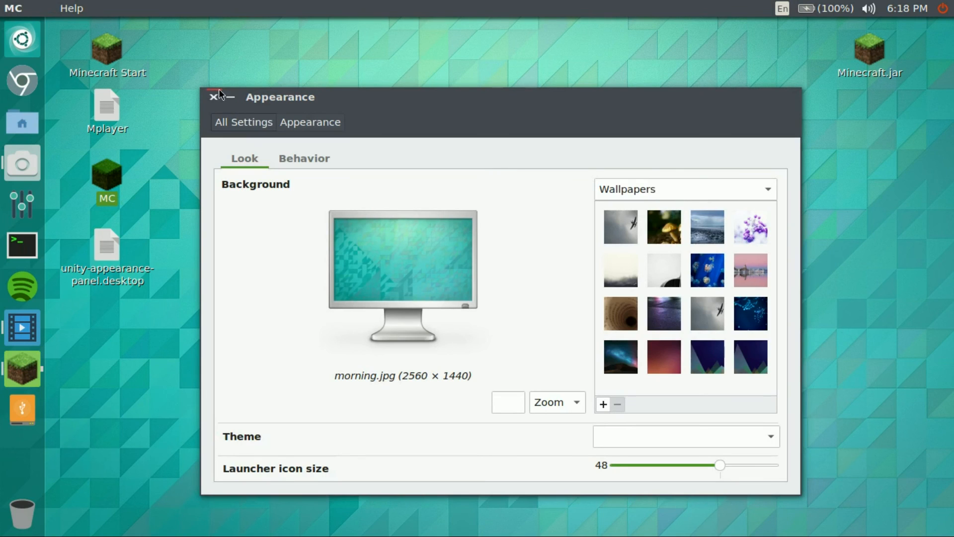
- Close Appearance settings and bring up the actions for the desktop launcher files
left_click(212, 96)
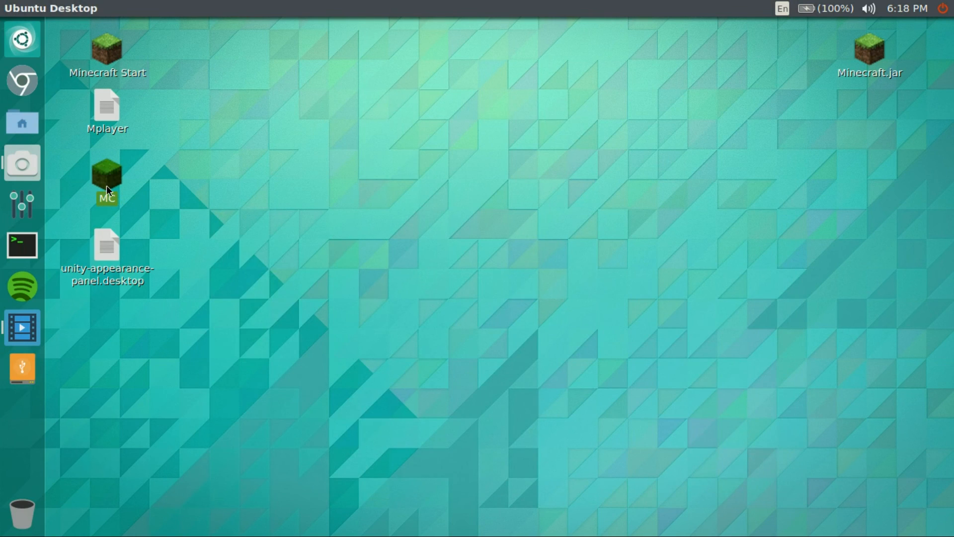
right_click(107, 255)
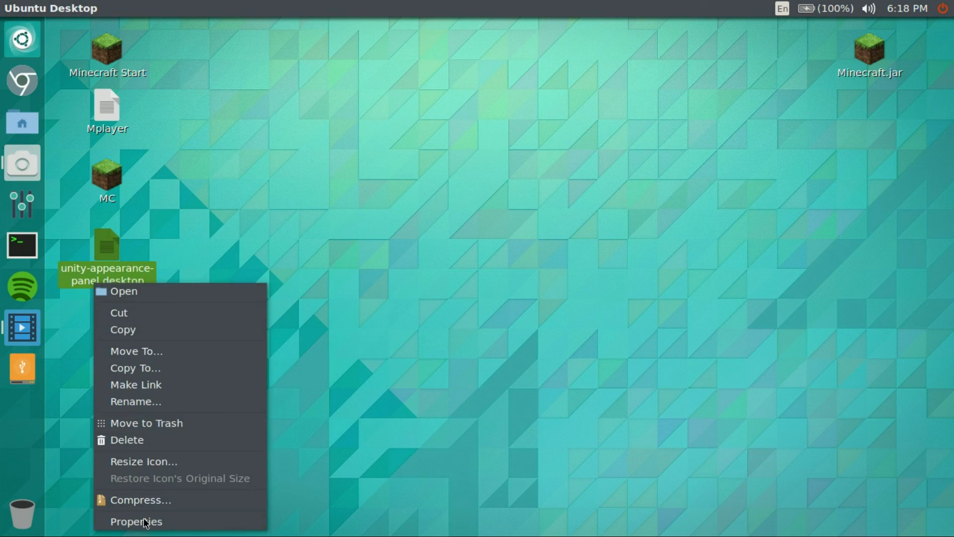
left_click(136, 522)
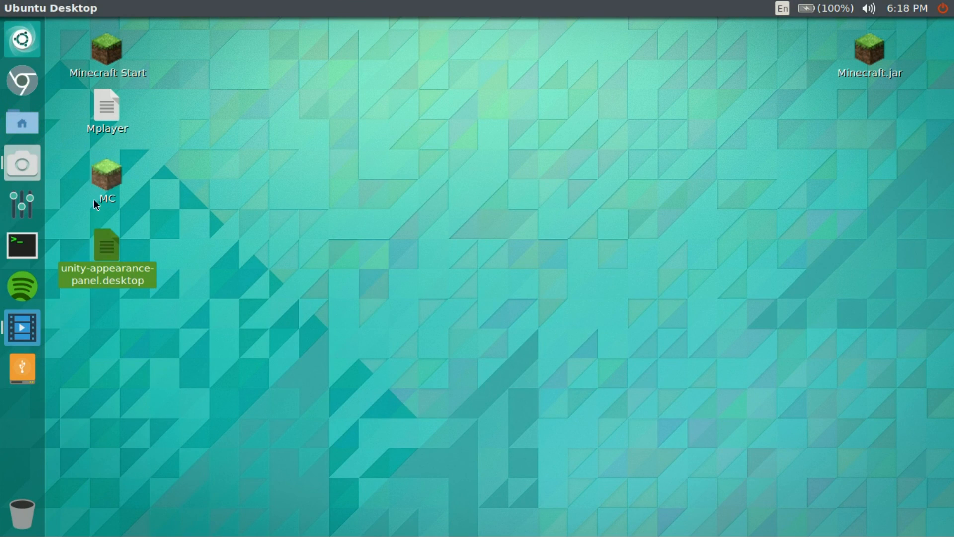
right_click(107, 173)
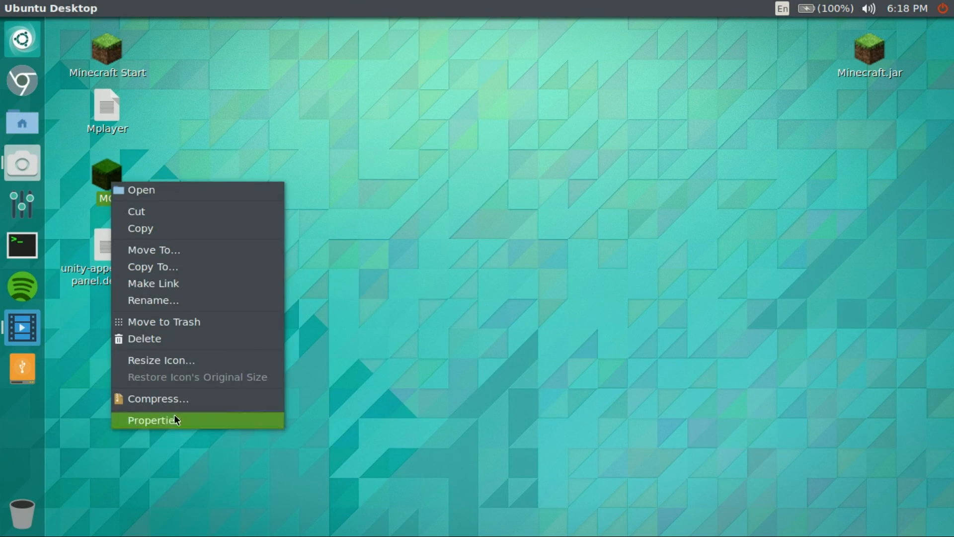
left_click(144, 339)
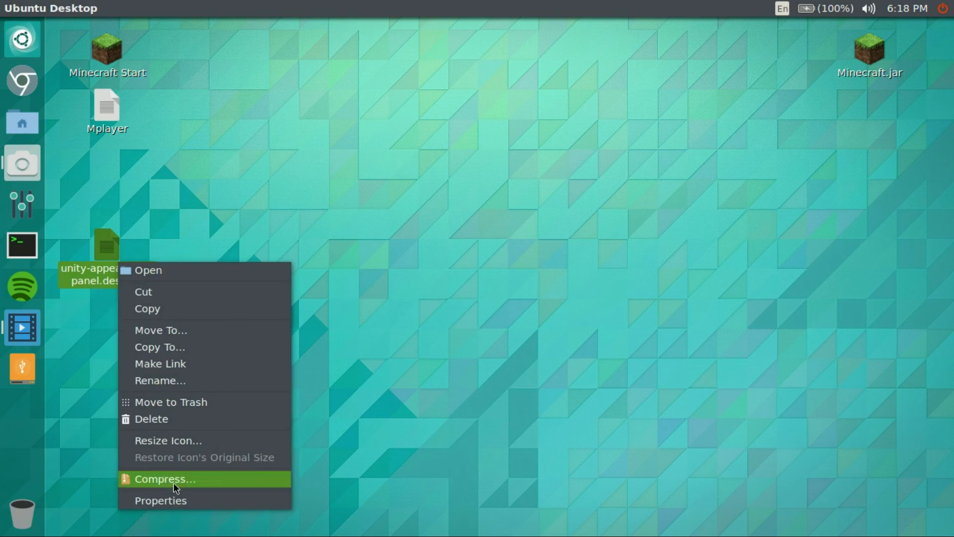
- In unity-appearance-panel.desktop's properties, set the grass-block picture as the MC launcher icon
left_click(160, 499)
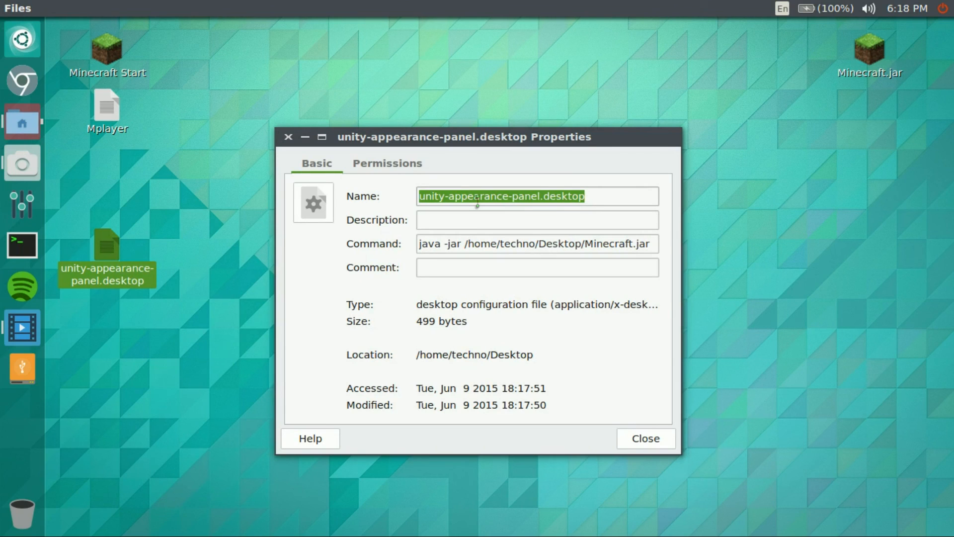
left_click(386, 163)
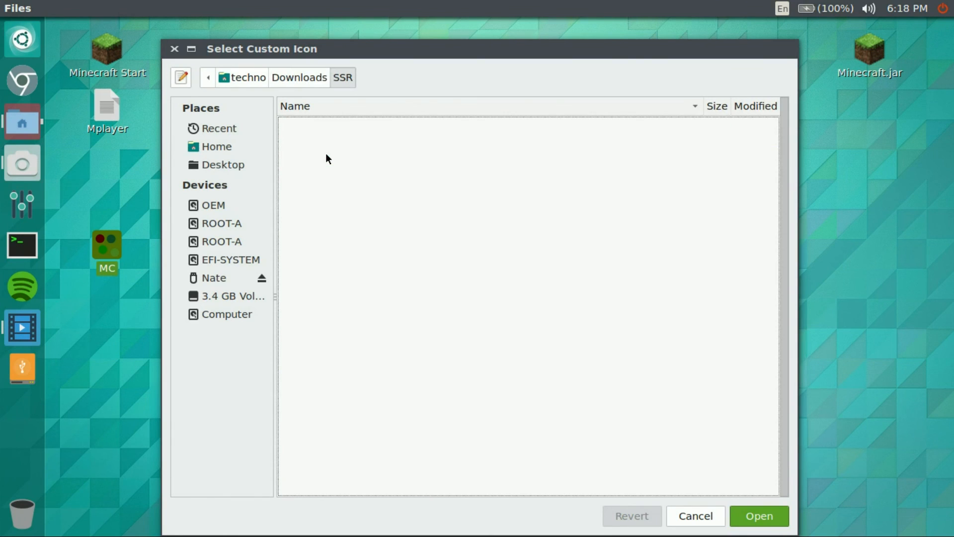
left_click(343, 77)
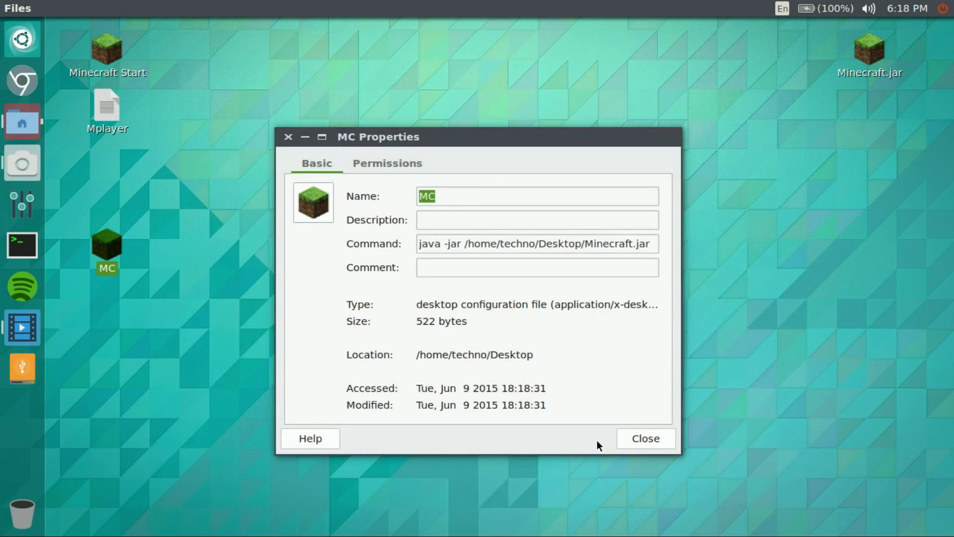
left_click(645, 438)
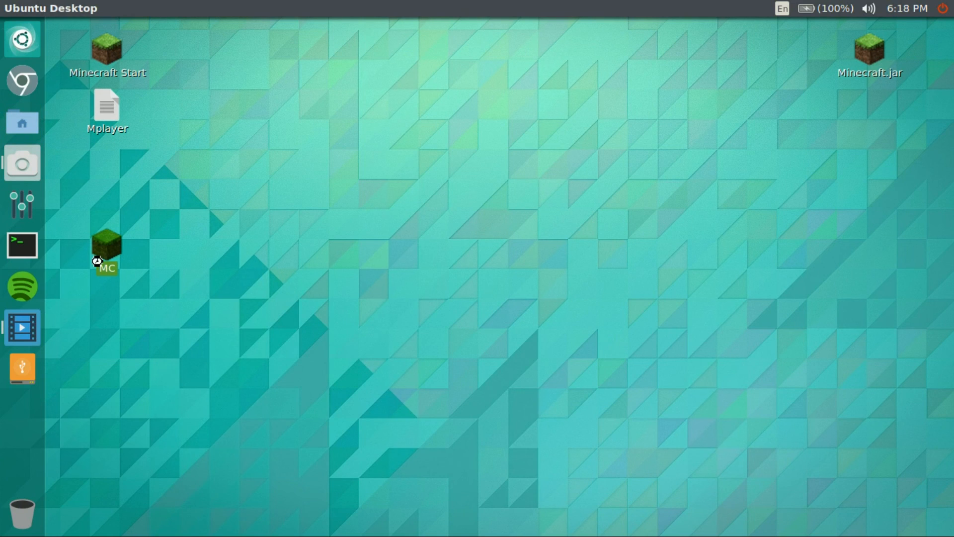
- Launch the MC desktop icon to open the Minecraft Launcher bootstrap and unpack launcher.jar
double_click(106, 246)
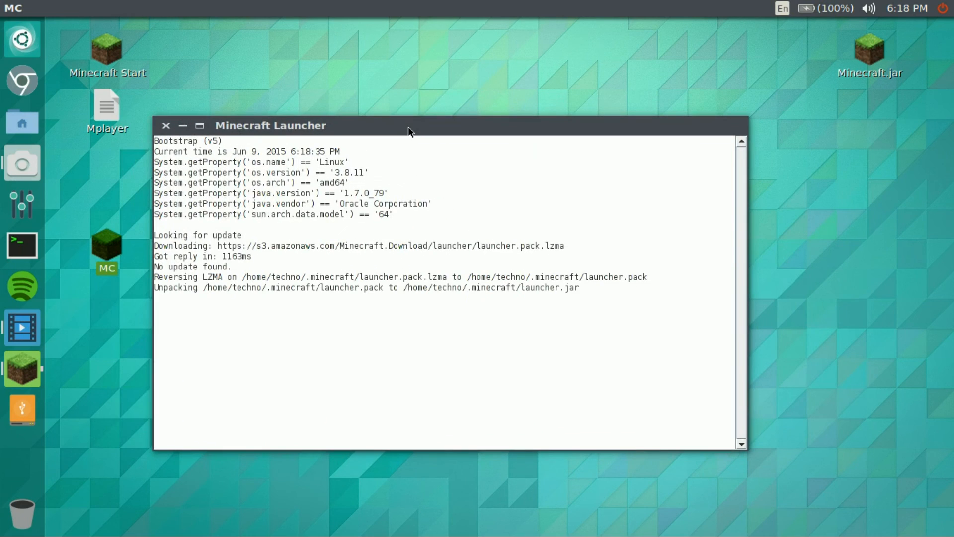
mouse_move(391, 184)
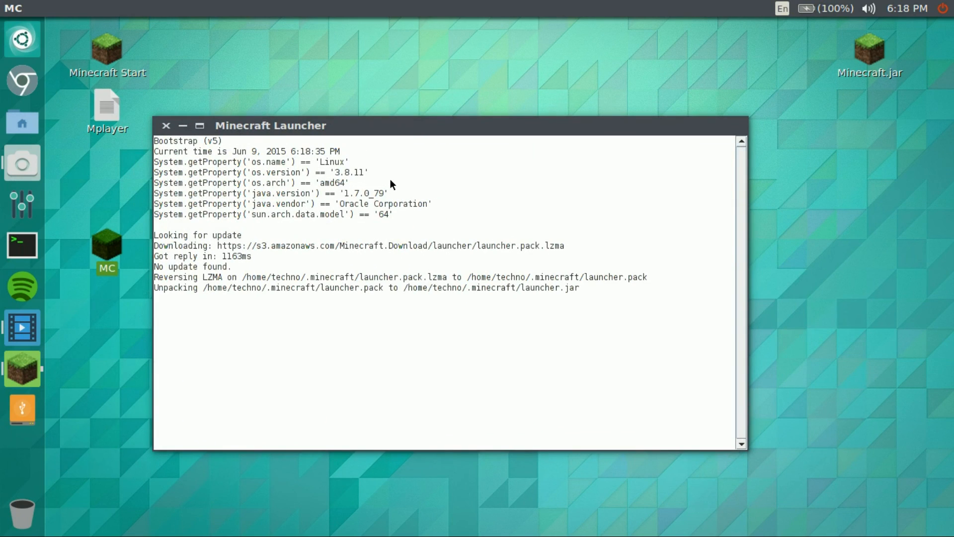